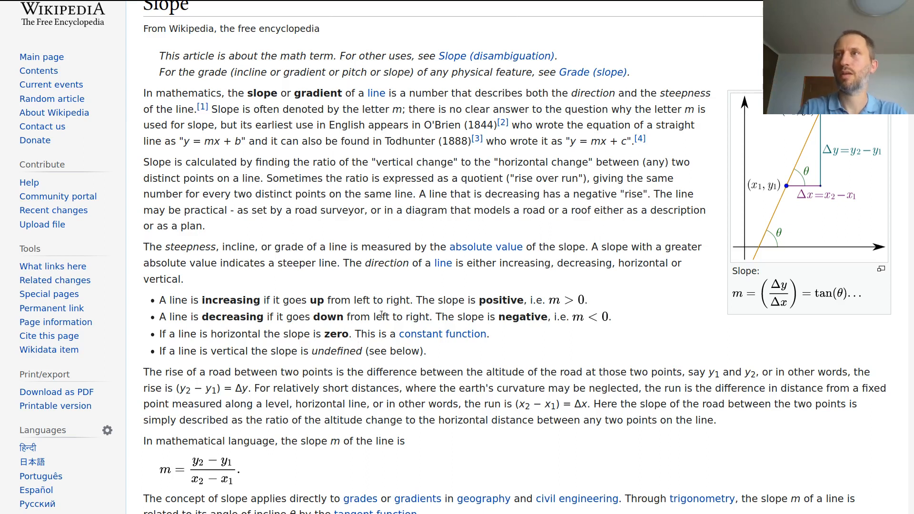
{"action": "mouse_move", "coordinate": [811, 237]}
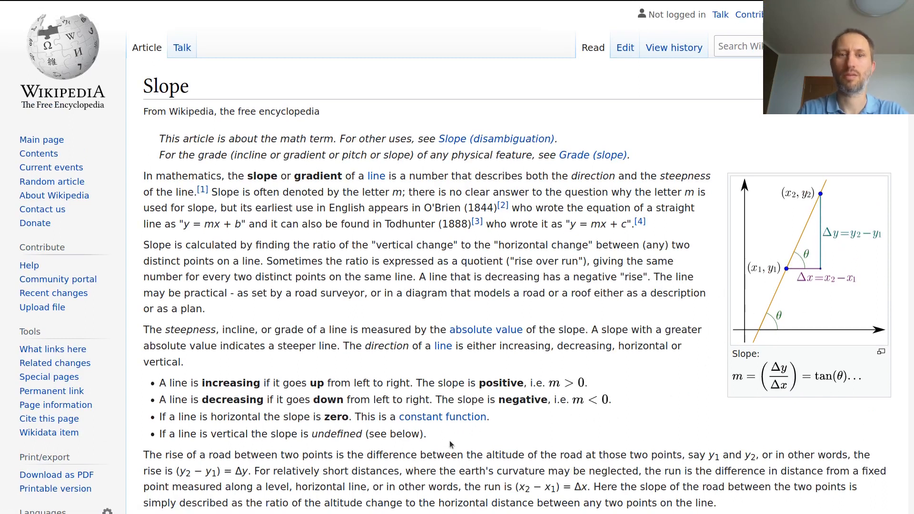
Scroll the Wikipedia Slope article down to the m = (y2−y1)/(x2−x1) formula
{"action": "scroll", "scroll_direction": "down", "scroll_amount": 3}
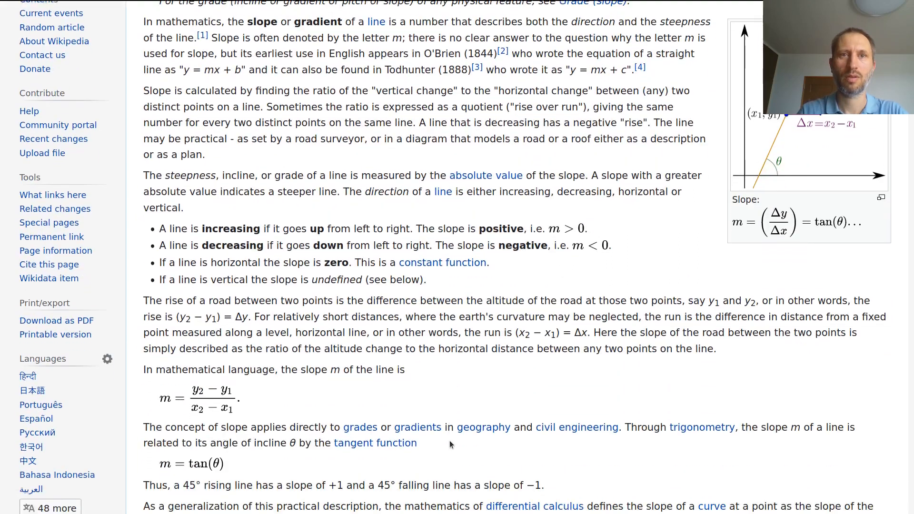
{"action": "scroll", "scroll_direction": "down", "scroll_amount": 3}
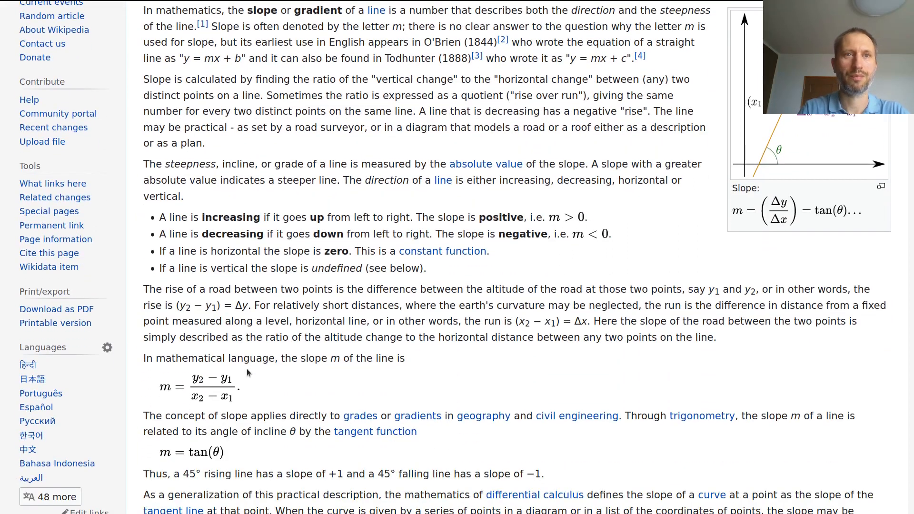
{"action": "mouse_move", "coordinate": [154, 382]}
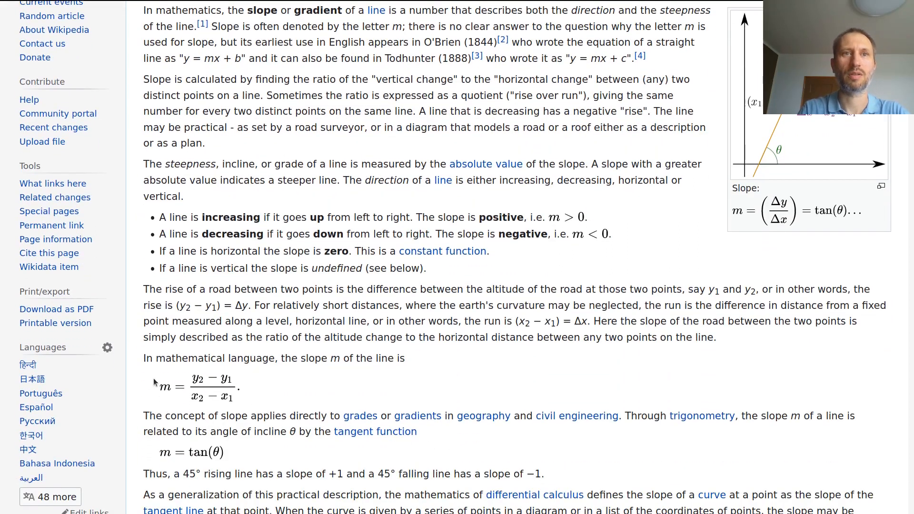
{"action": "mouse_move", "coordinate": [243, 403]}
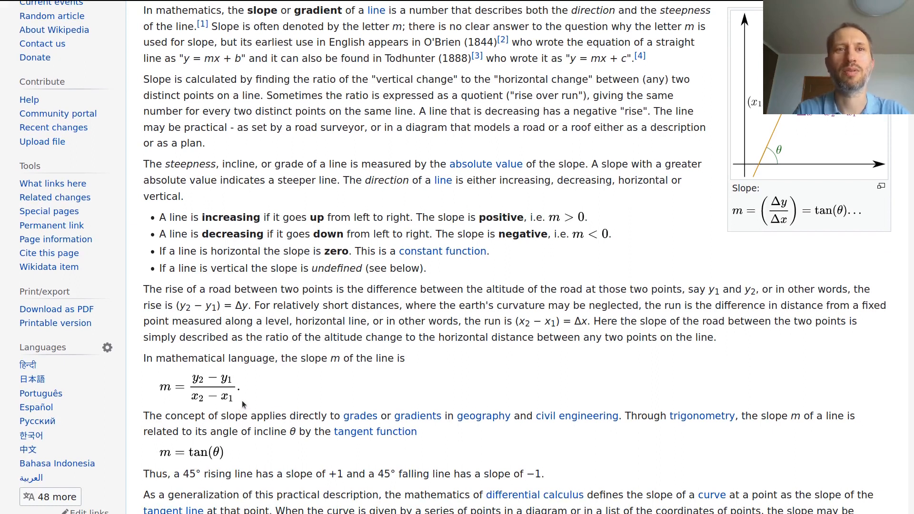
{"action": "mouse_move", "coordinate": [253, 371]}
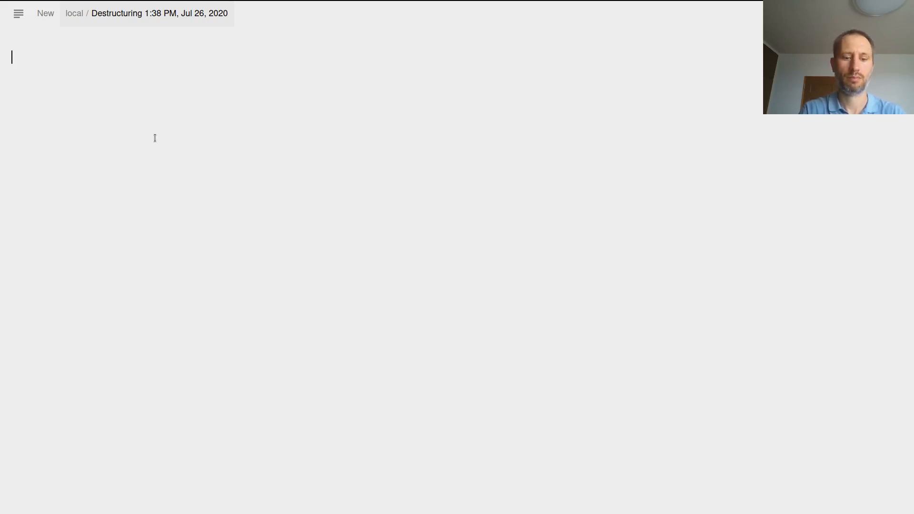
Write the prose cell 'specification: (slope [[1 2] [2 4]])' at the top of the notebook
{"action": "type", "text": "(slope [[1 2] [2 4]])"}
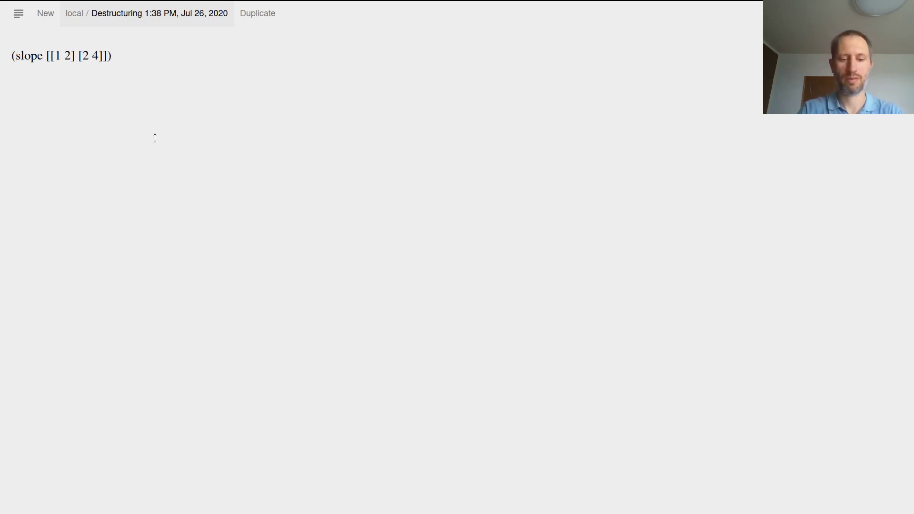
{"action": "type", "text": "specifi"}
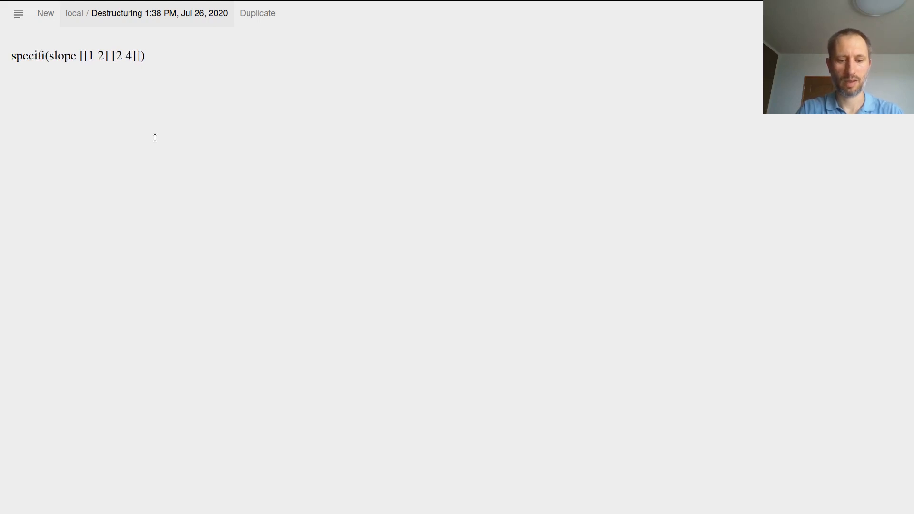
{"action": "type", "text": "c"}
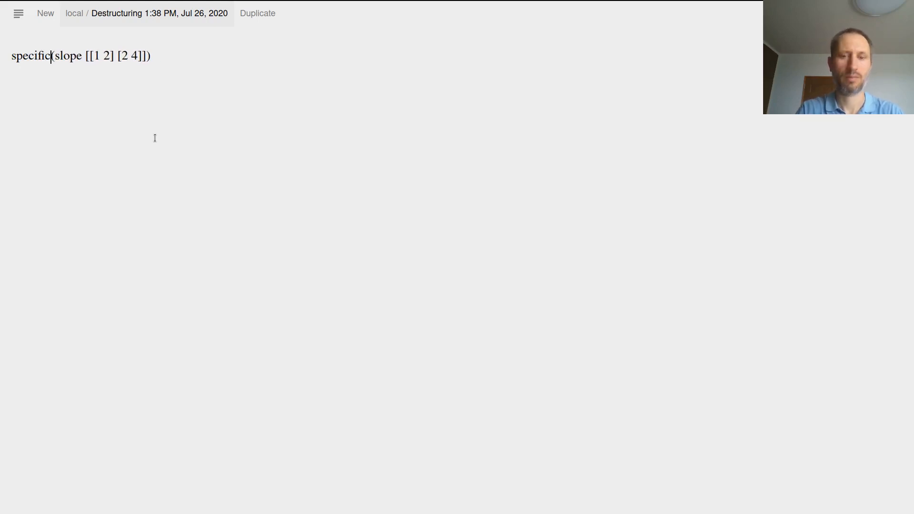
{"action": "type", "text": "ion"}
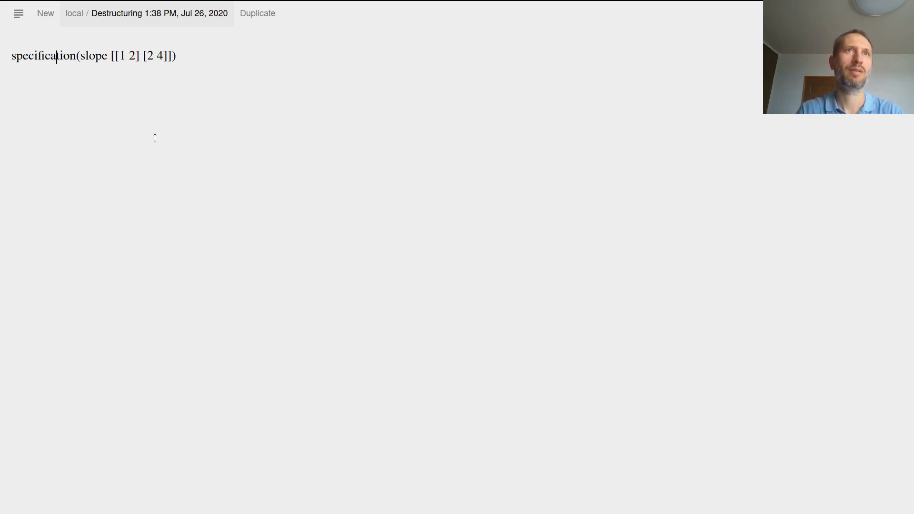
{"action": "type", "text": ":"}
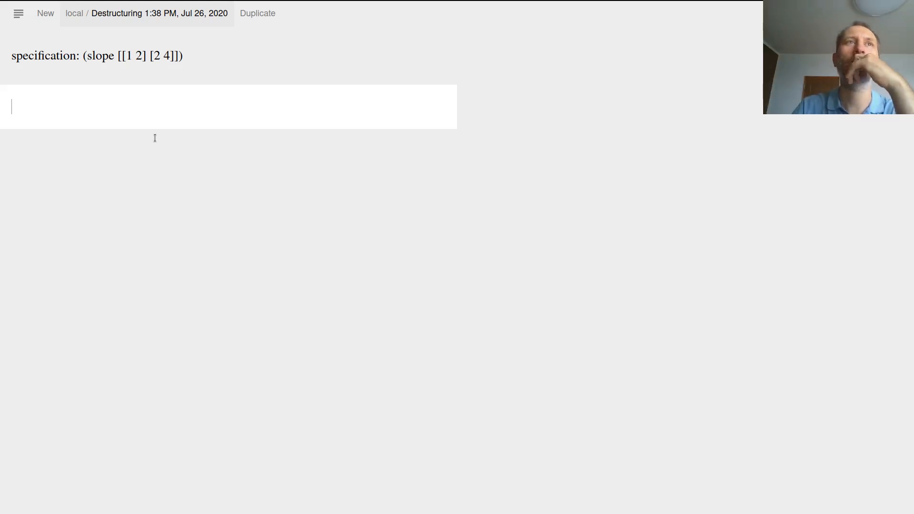
Enter (slope [[1 2] [2 4]]) in the code cell and evaluate it, getting slope undefined
{"action": "type", "text": "(slope [[1 2] [2 4]])"}
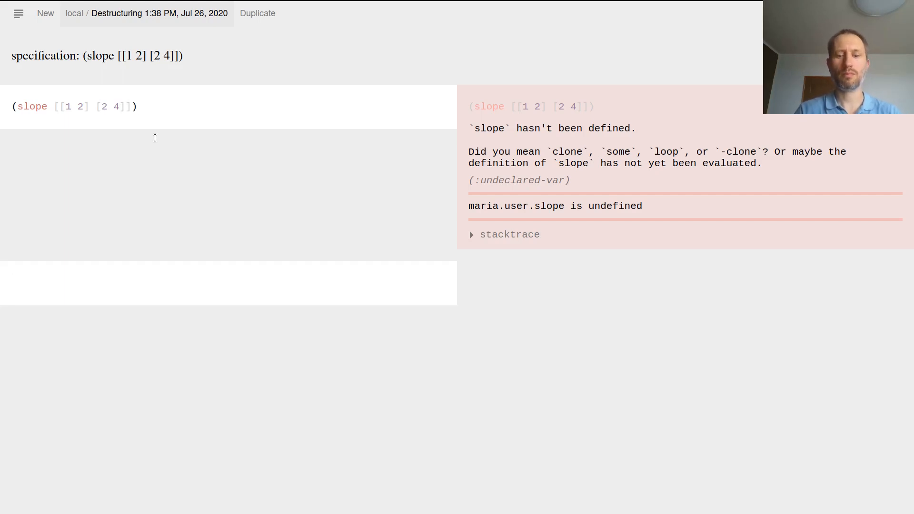
Start a third cell with the skeleton (defn slope [line] (/ ()))
{"action": "type", "text": "(defn"}
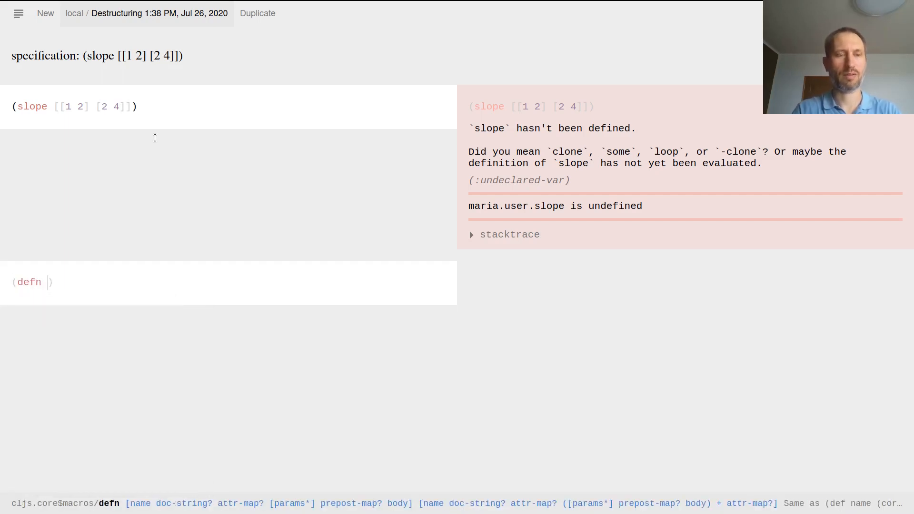
{"action": "type", "text": "slope"}
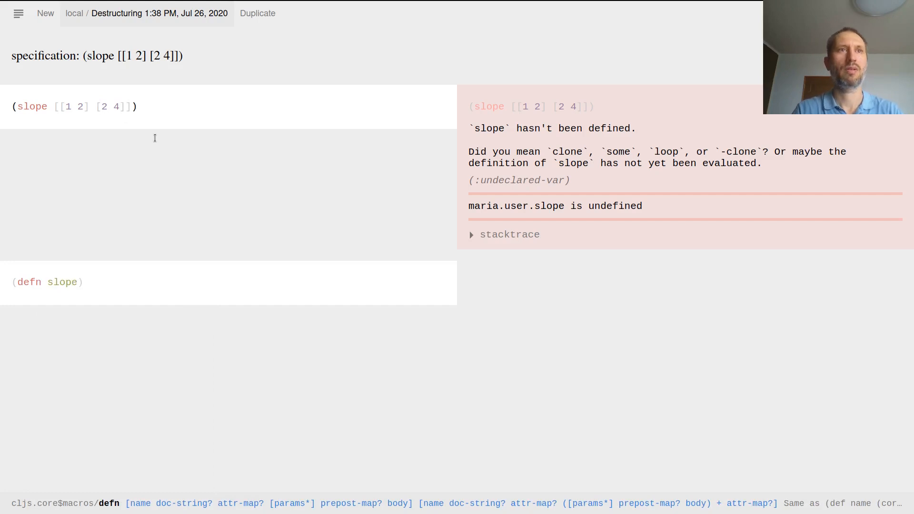
{"action": "type", "text": "[line"}
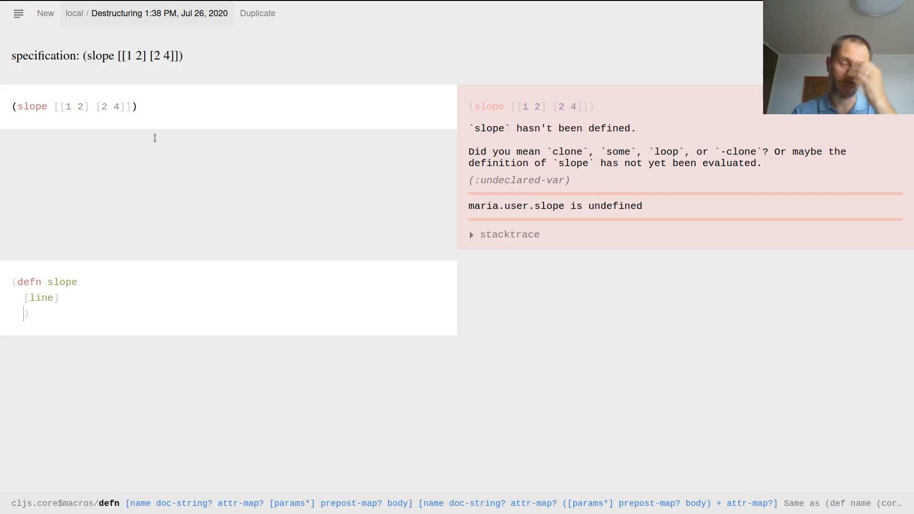
{"action": "type", "text": "("}
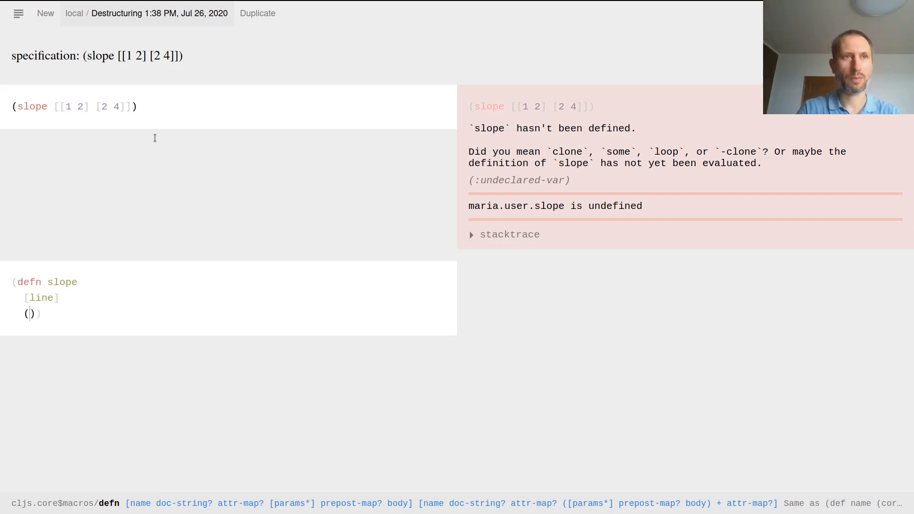
{"action": "type", "text": "/"}
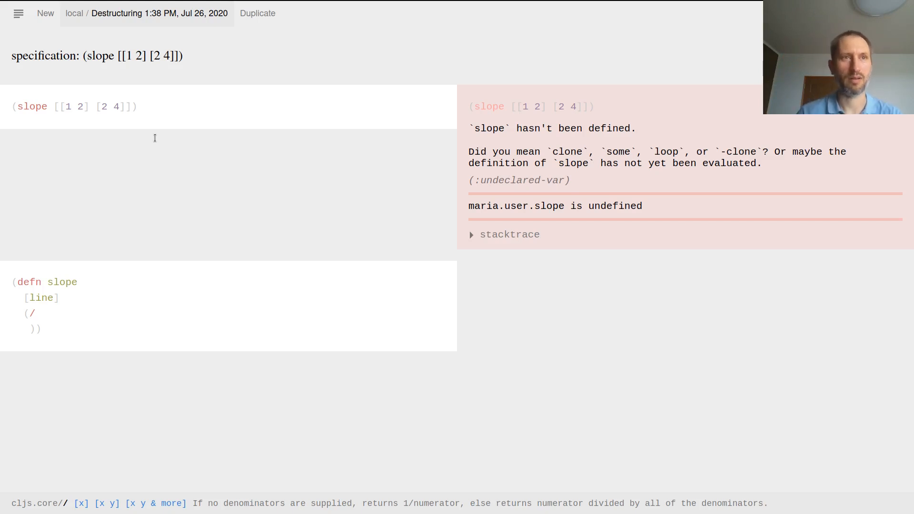
{"action": "type", "text": "()"}
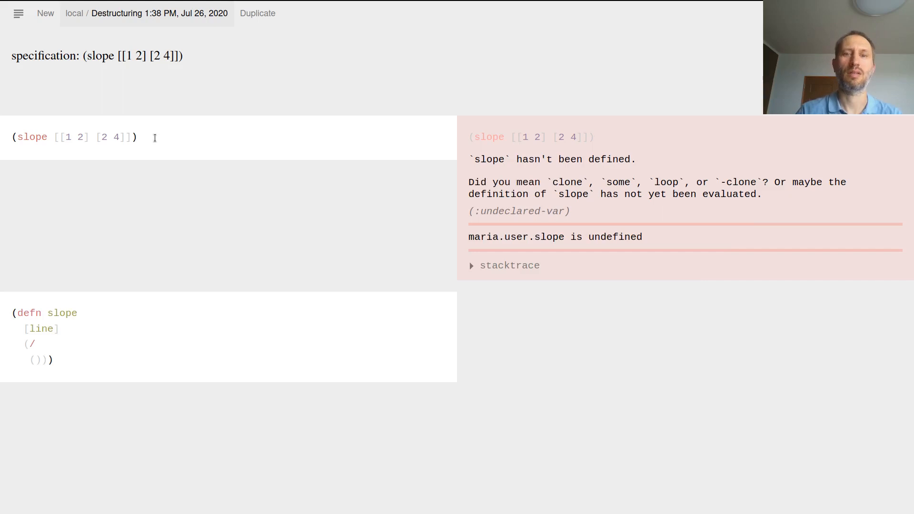
Note the line's shape [[x1 y1] [x2 y2]] as prose under the specification
{"action": "type", "text": "[]"}
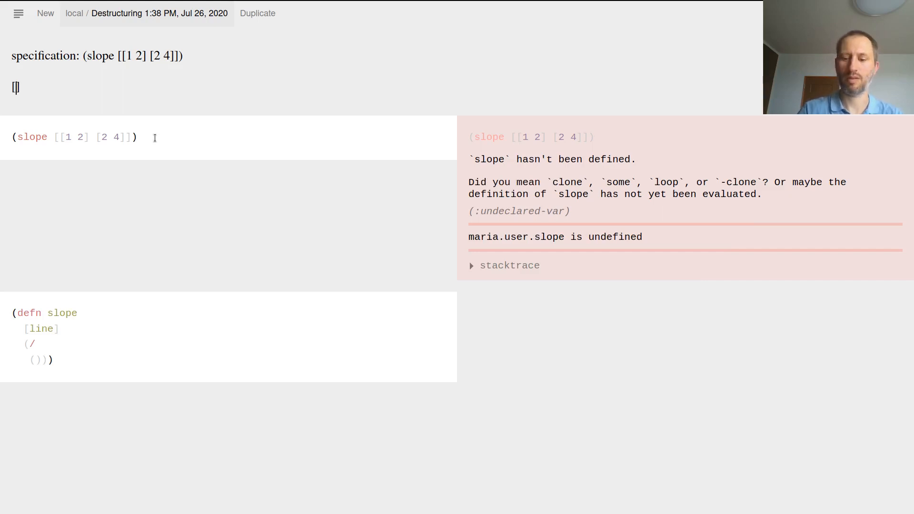
{"action": "type", "text": "x1 y1"}
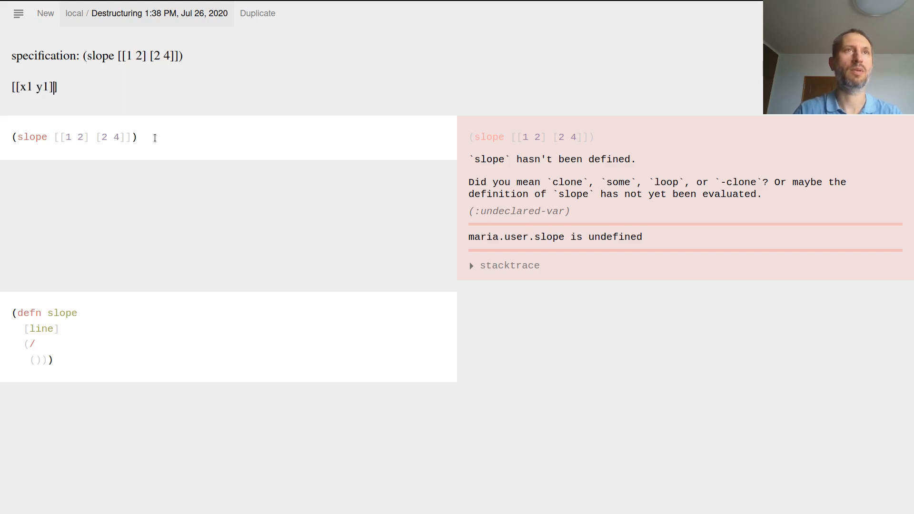
{"action": "type", "text": "[]"}
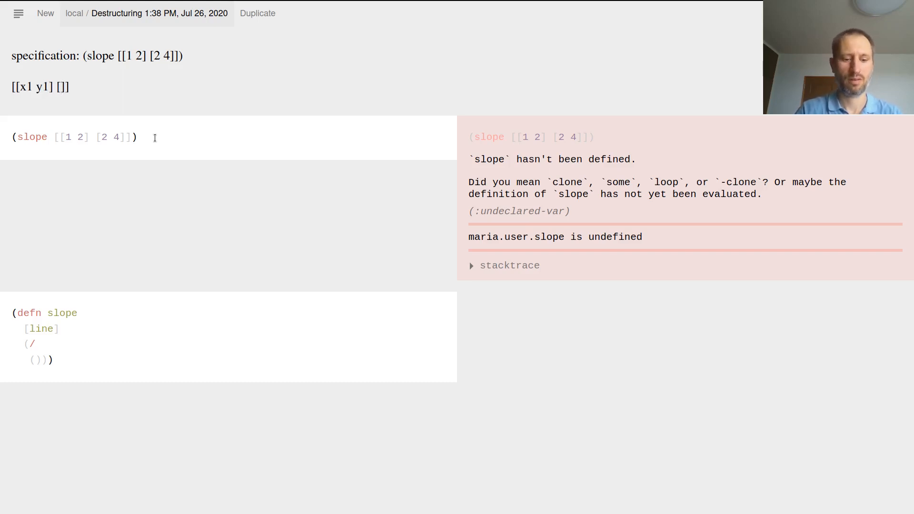
{"action": "type", "text": "x2 y"}
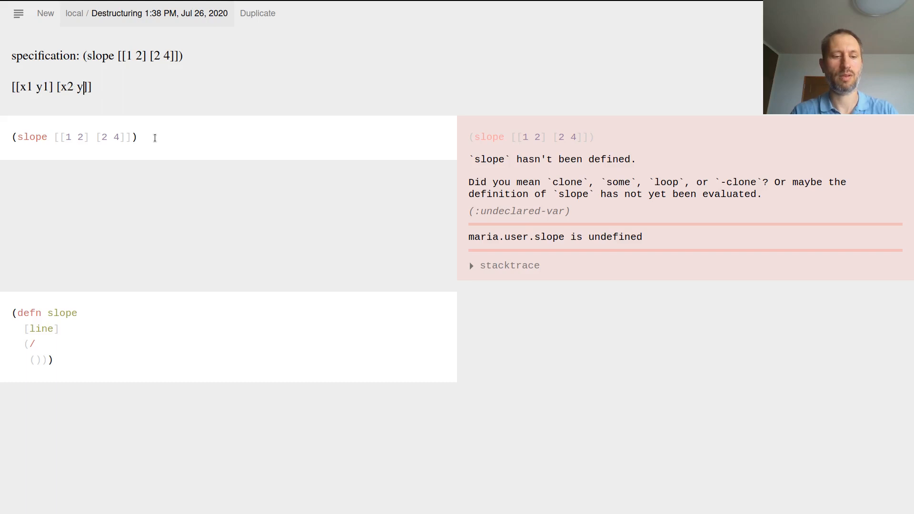
{"action": "type", "text": "2"}
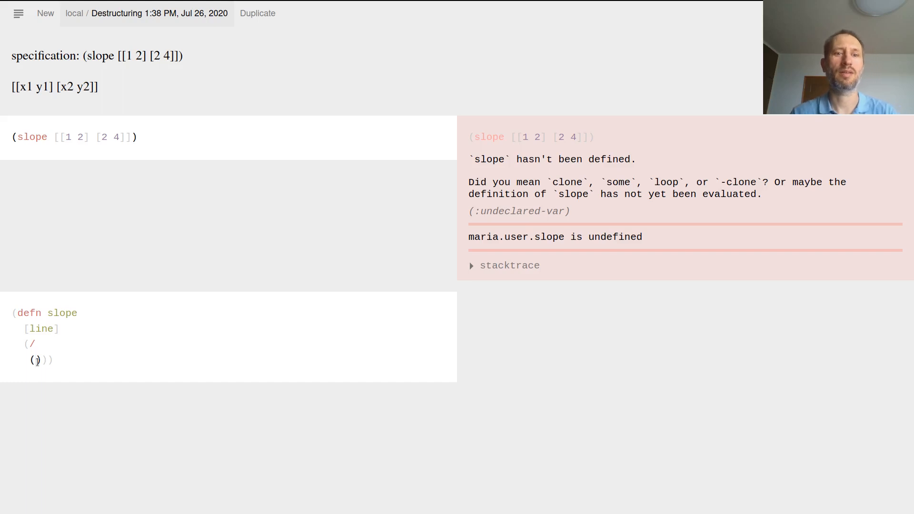
Write the numerator (- (second (second line)) (second (second line))) inside the division
{"action": "type", "text": "-"}
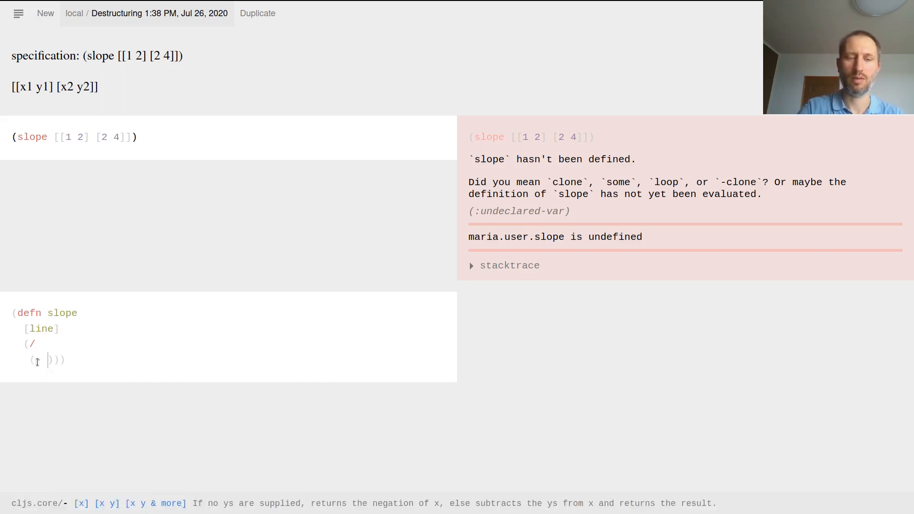
{"action": "type", "text": "(sec"}
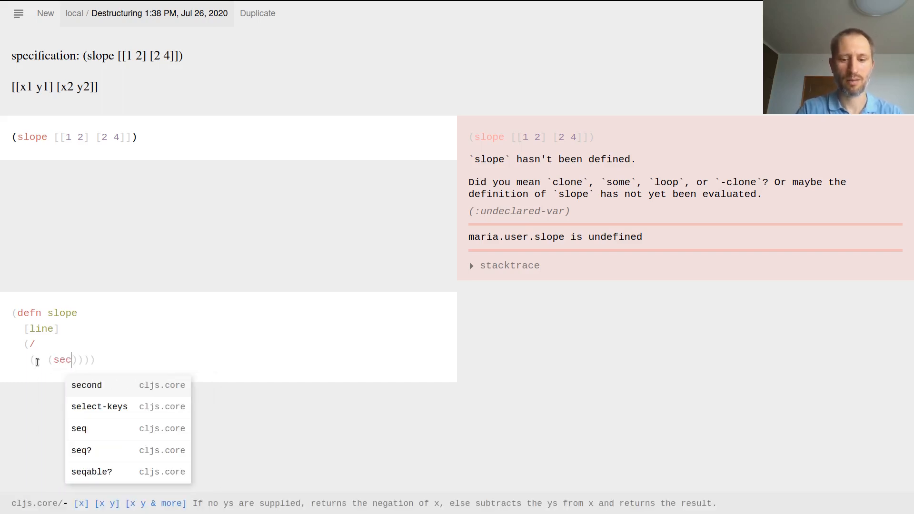
{"action": "left_click", "coordinate": [86, 384]}
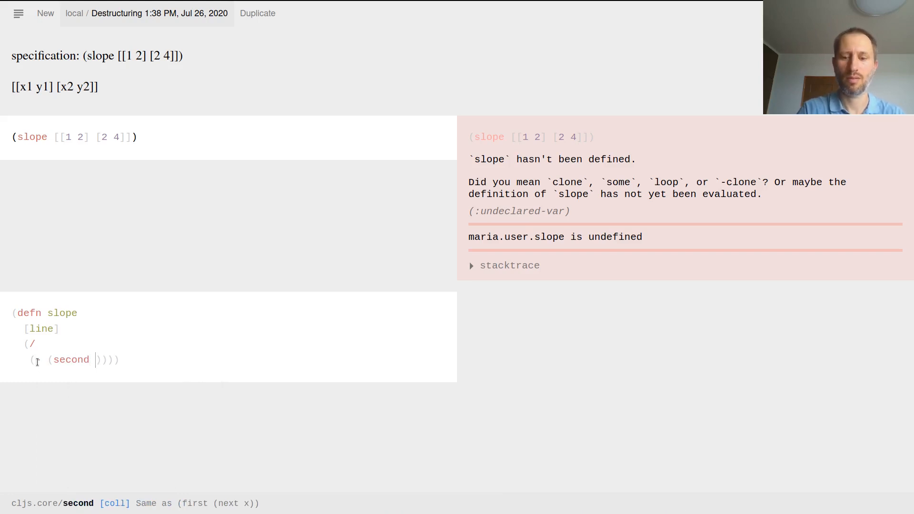
{"action": "type", "text": "(second"}
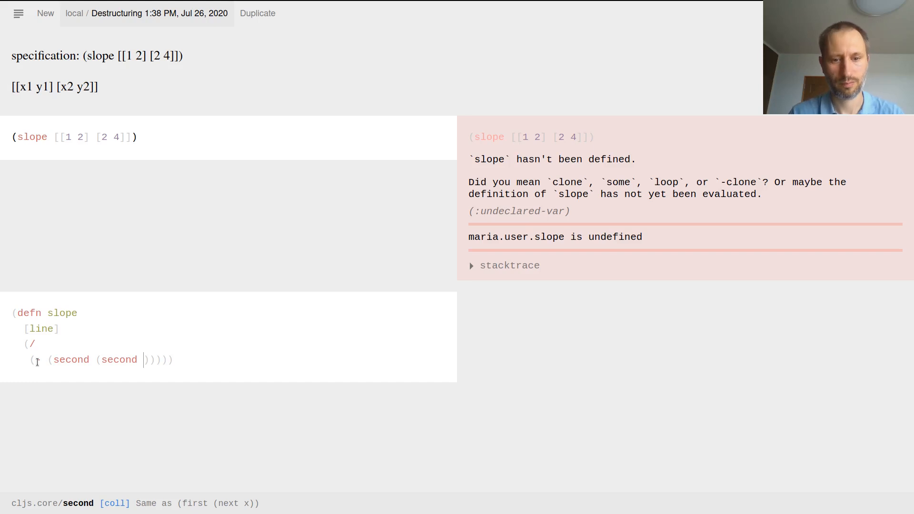
{"action": "type", "text": "lin"}
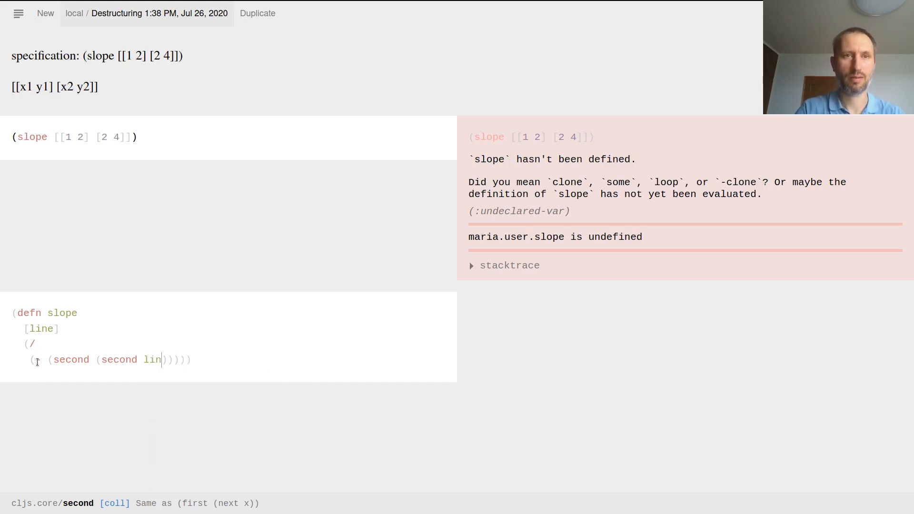
{"action": "type", "text": "e))"}
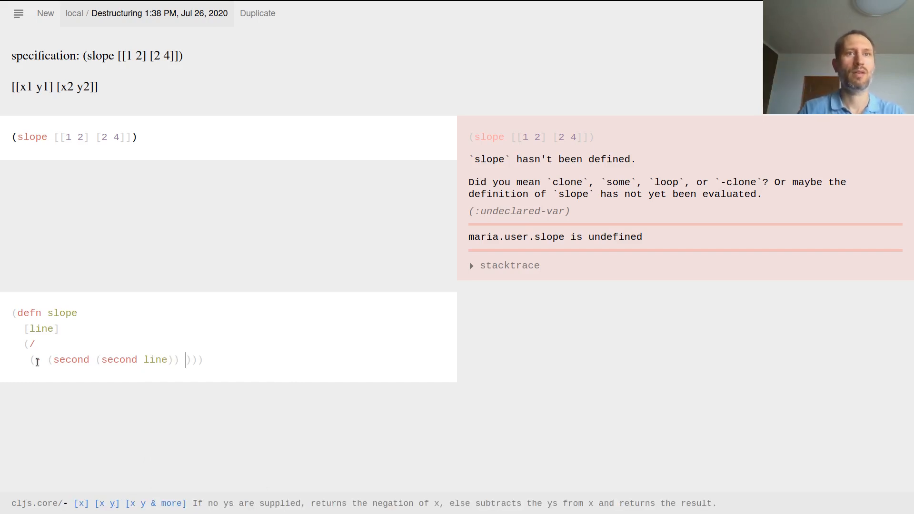
{"action": "type", "text": "(se"}
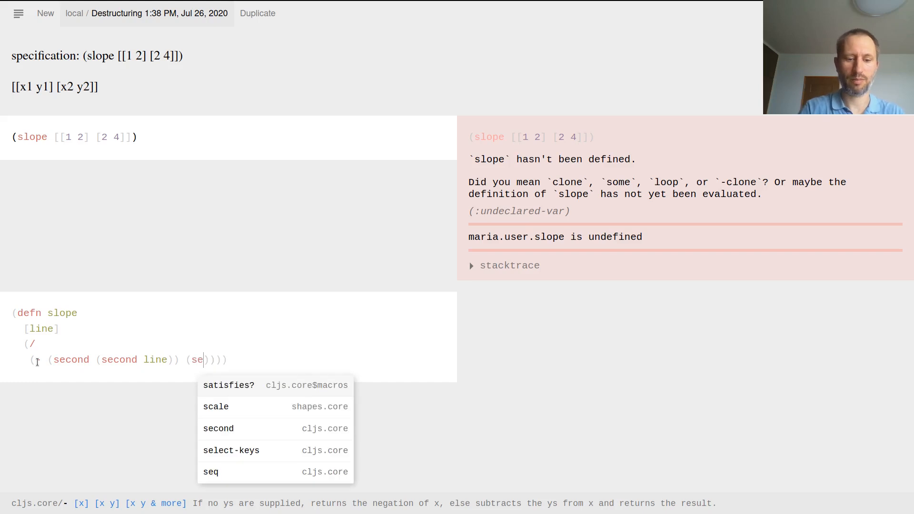
{"action": "left_click", "coordinate": [218, 428]}
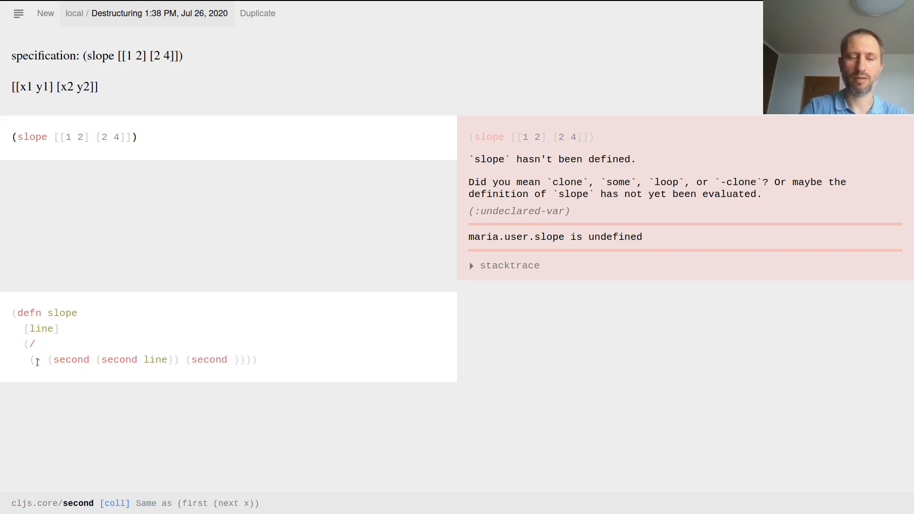
{"action": "type", "text": "(second l"}
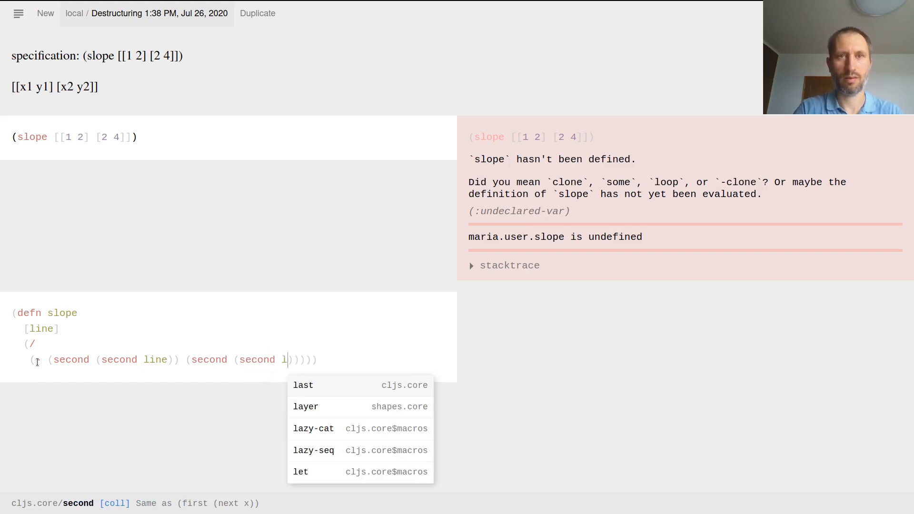
{"action": "type", "text": "ine"}
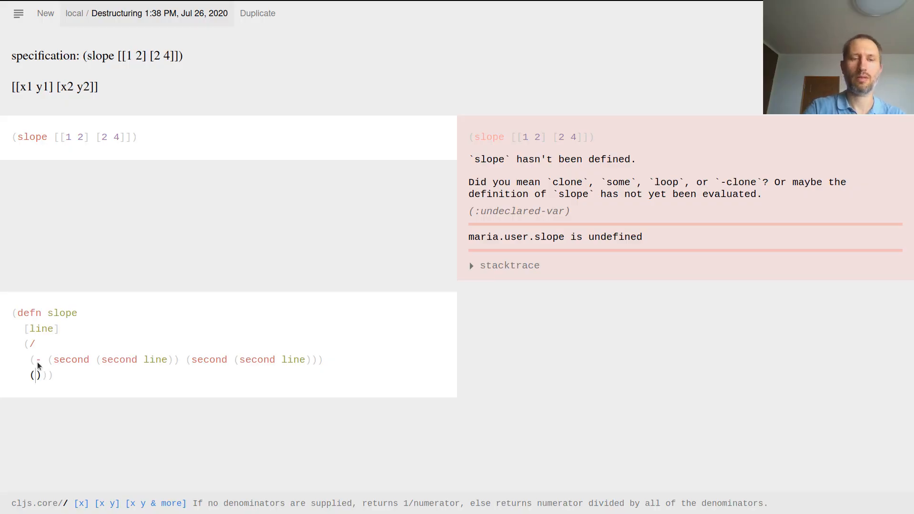
Write the denominator (- (first (second line)) (first ...)) so slope evaluates, returning 0
{"action": "type", "text": "-"}
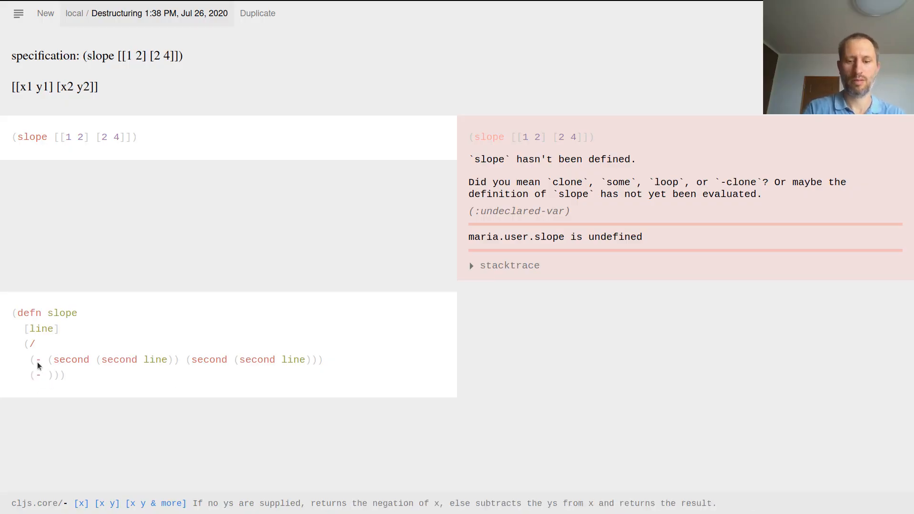
{"action": "type", "text": "(first"}
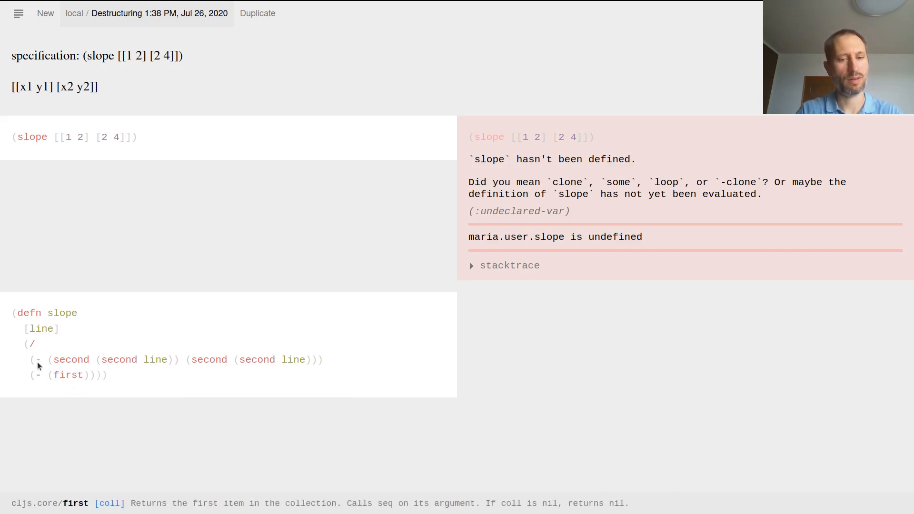
{"action": "type", "text": "()"}
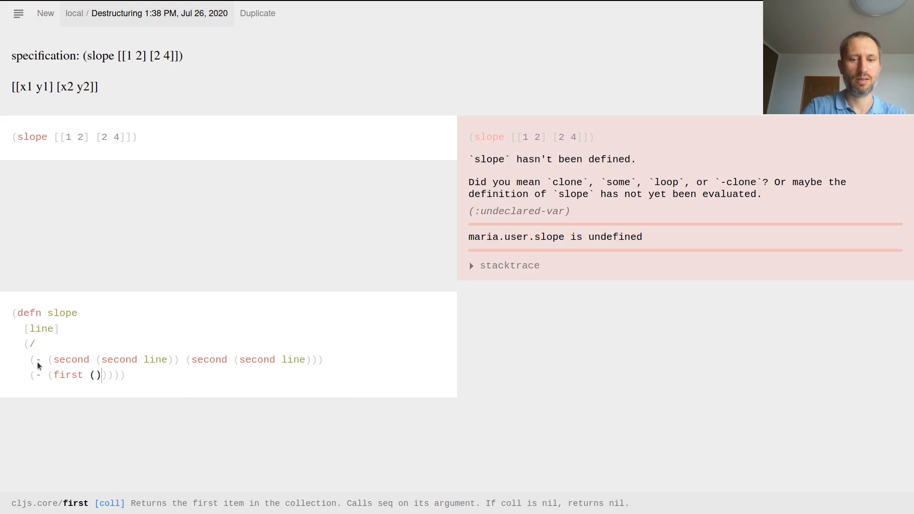
{"action": "type", "text": "second"}
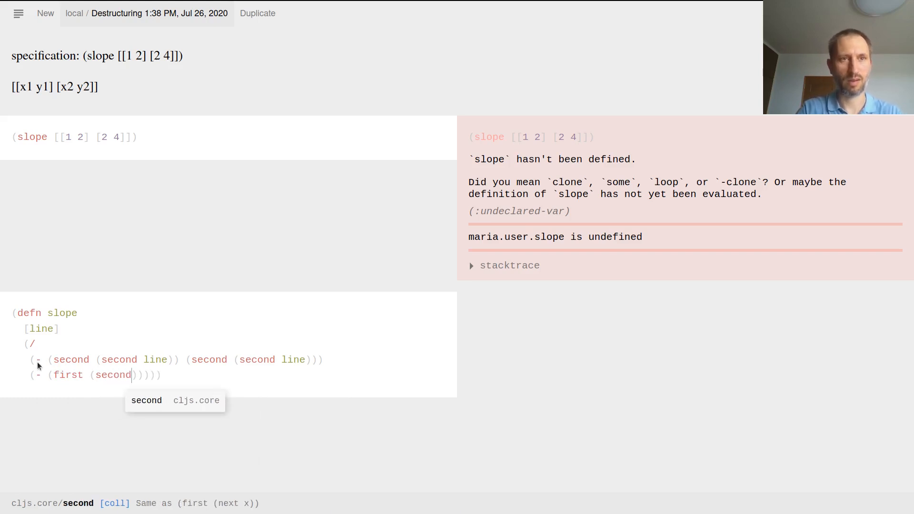
{"action": "type", "text": "line"}
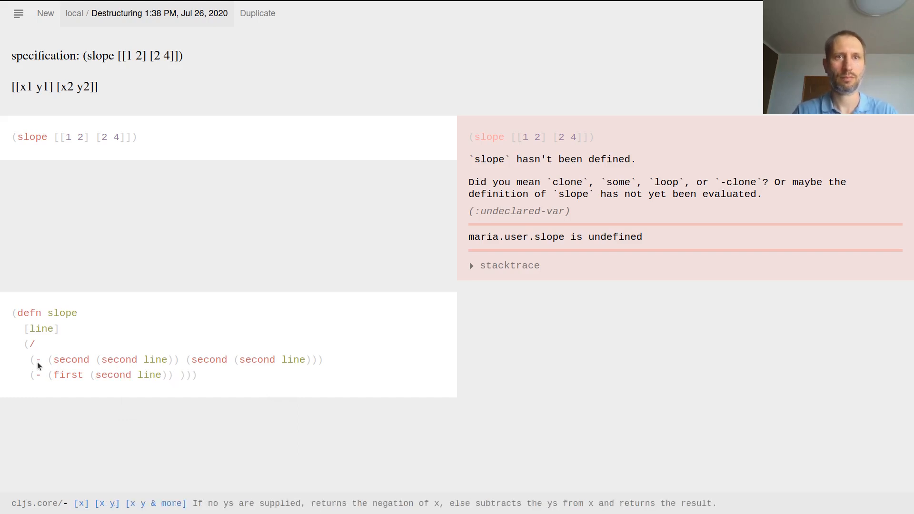
{"action": "type", "text": "(first (first line"}
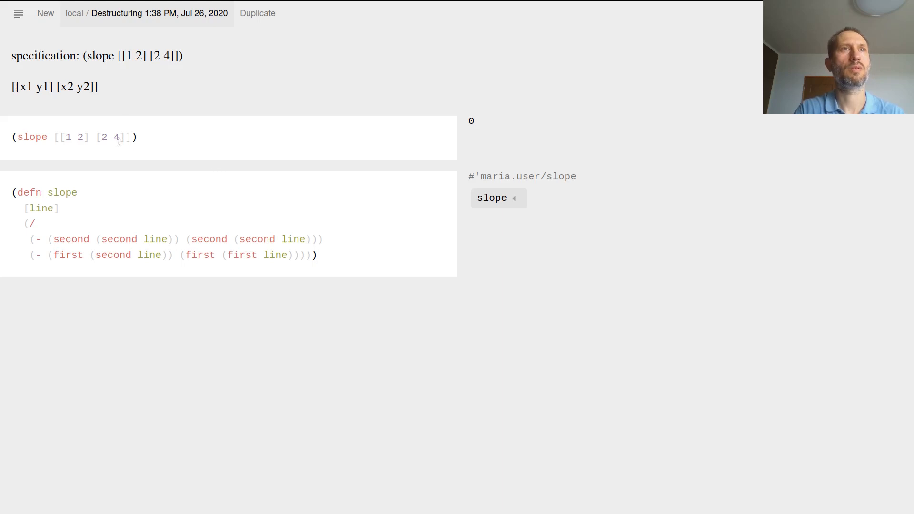
{"action": "mouse_move", "coordinate": [168, 161]}
{"action": "type", "text": "first"}
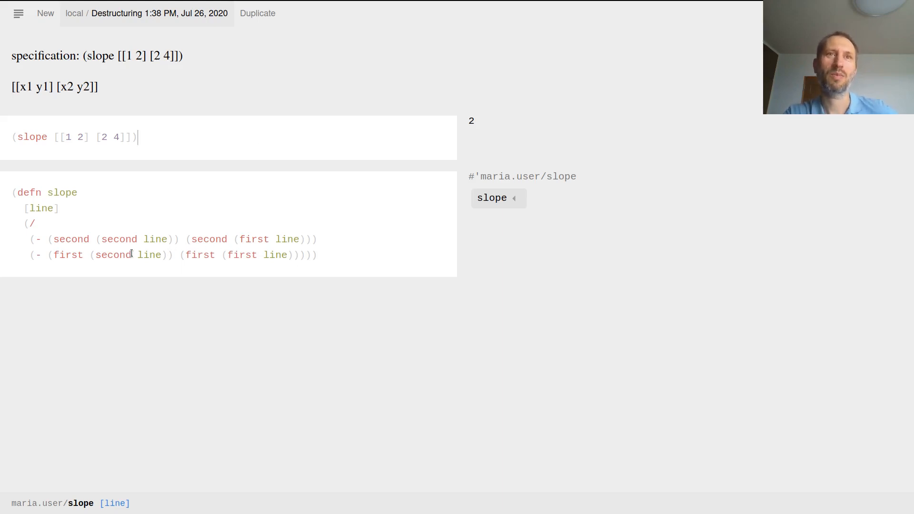
{"action": "mouse_move", "coordinate": [291, 248]}
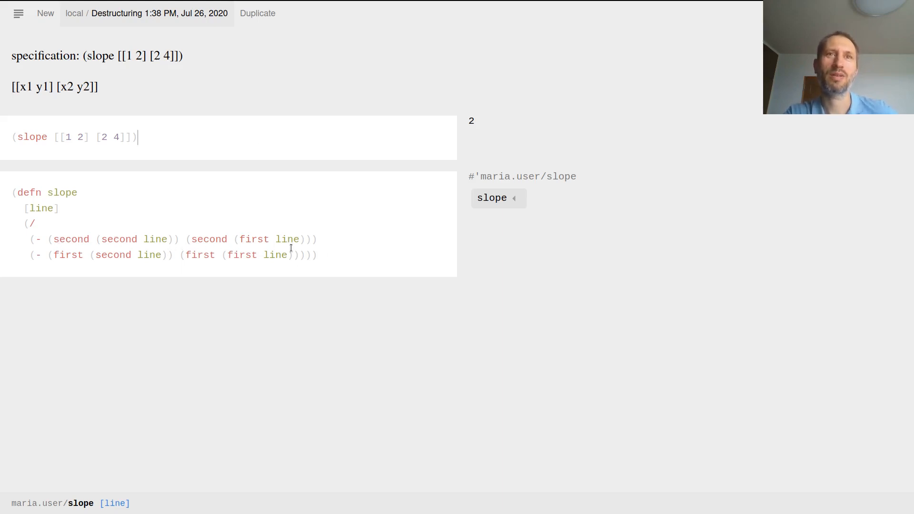
{"action": "mouse_move", "coordinate": [169, 265]}
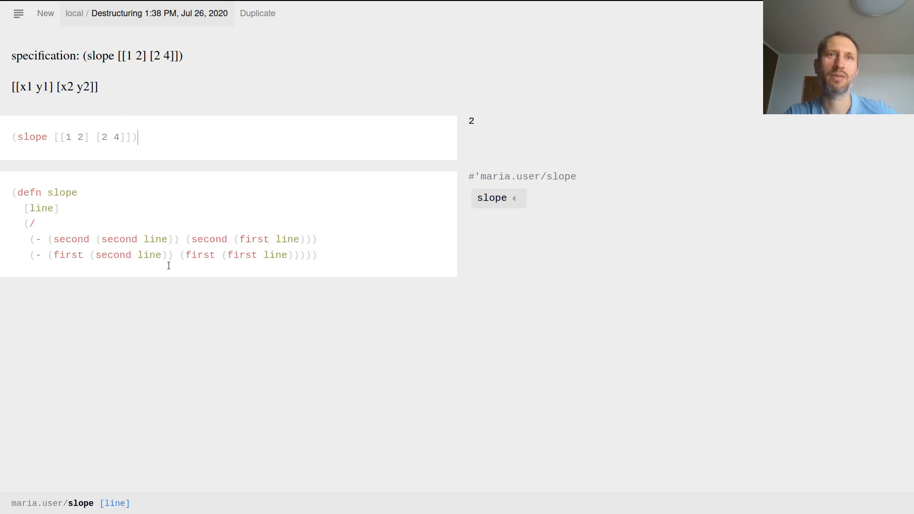
{"action": "mouse_move", "coordinate": [198, 268]}
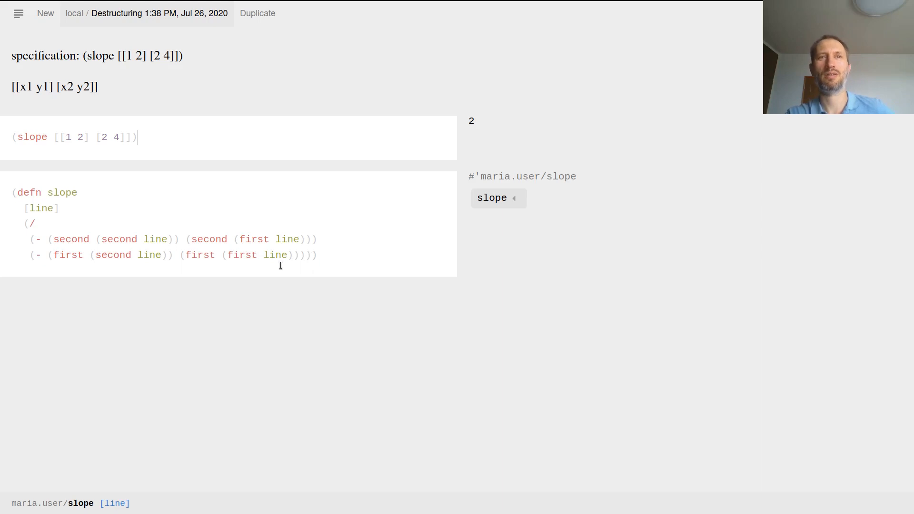
{"action": "mouse_move", "coordinate": [329, 263]}
{"action": "type", "text": "(defn "}
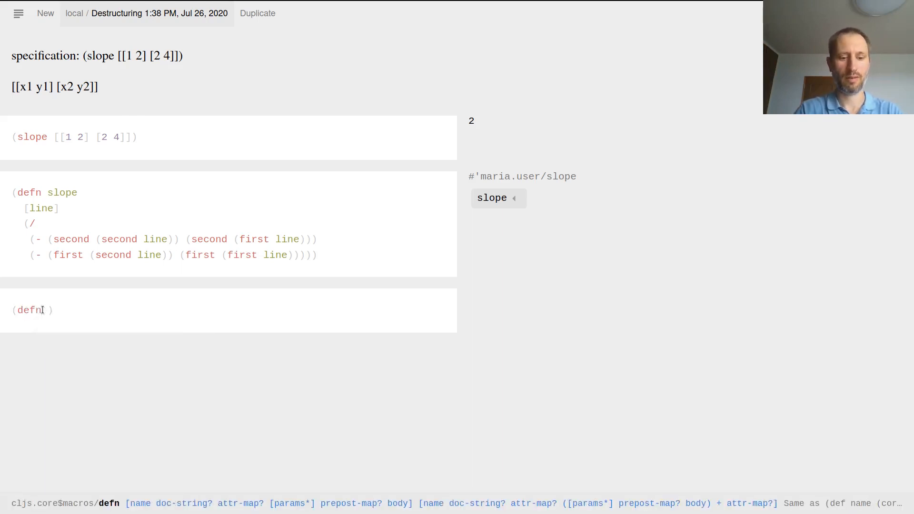
Define (defn slope2 [line] (let [p1 (first line)] ...)) in a new cell
{"action": "type", "text": "slope2"}
{"action": "type", "text": "[])"}
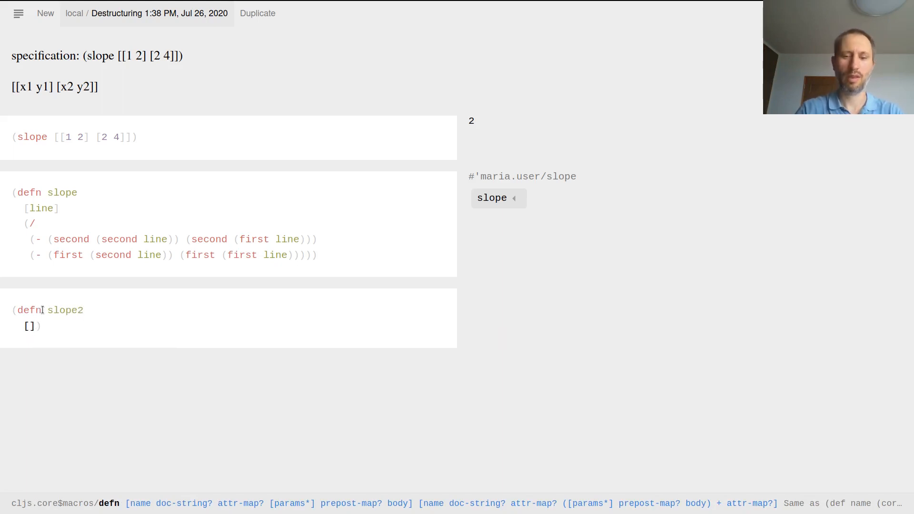
{"action": "type", "text": "line"}
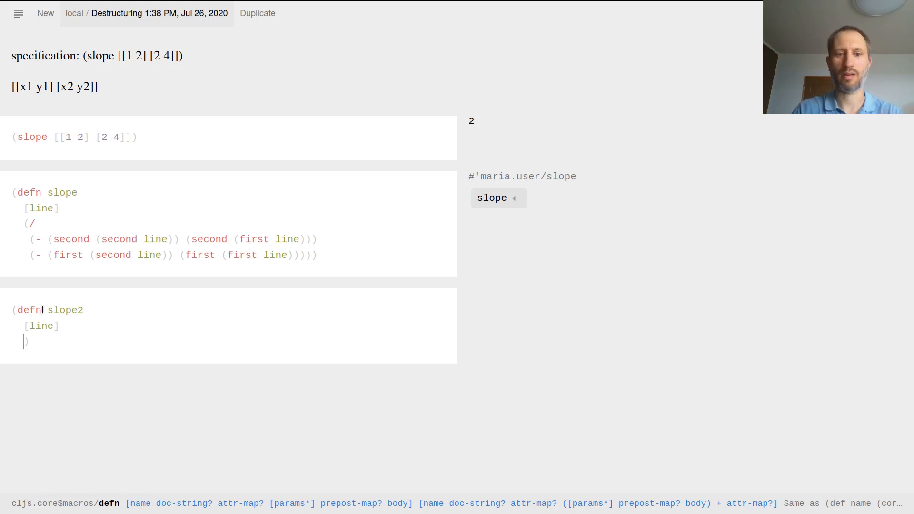
{"action": "type", "text": "("}
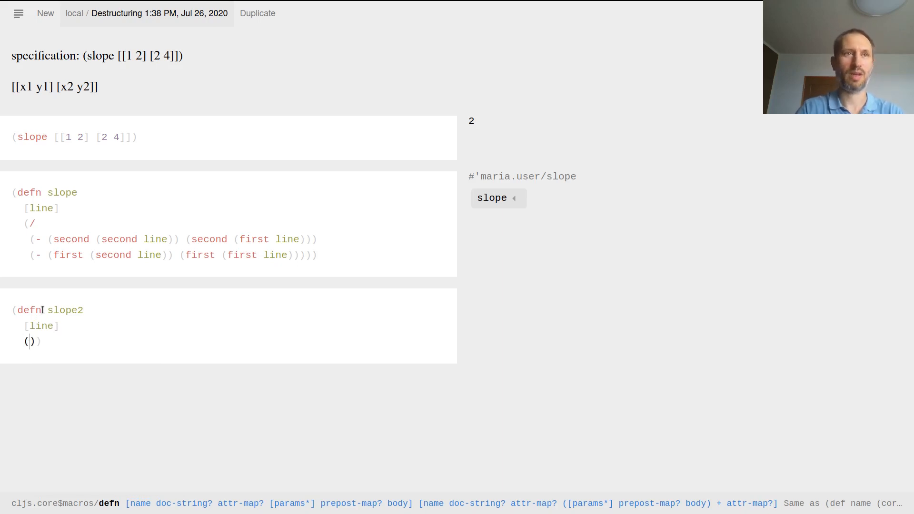
{"action": "type", "text": "let"}
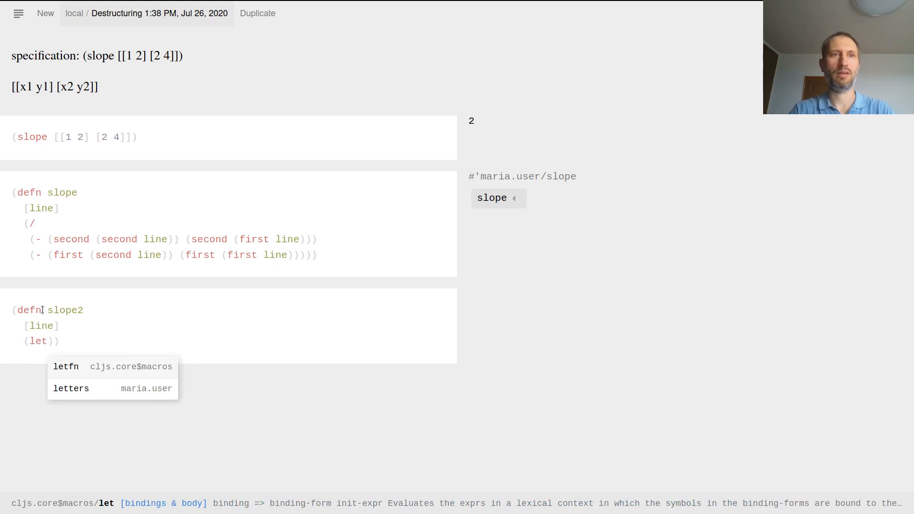
{"action": "type", "text": "[]"}
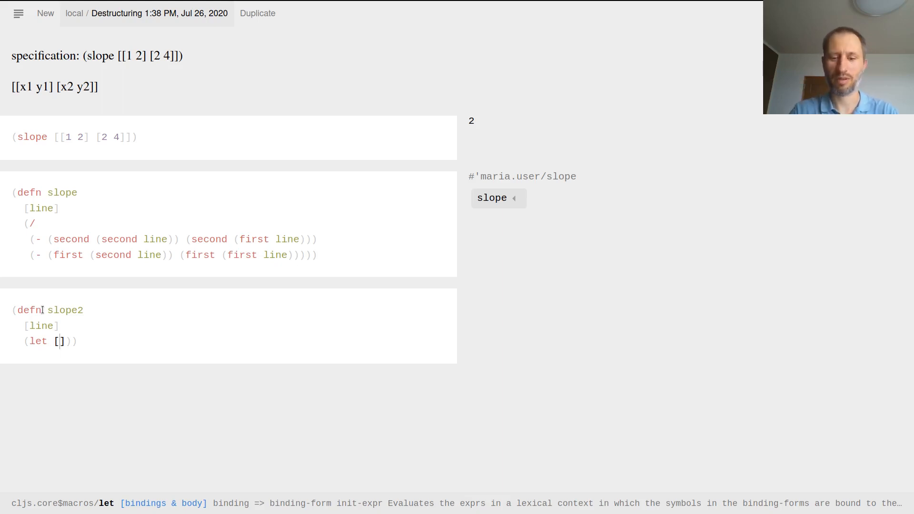
{"action": "type", "text": "p1"}
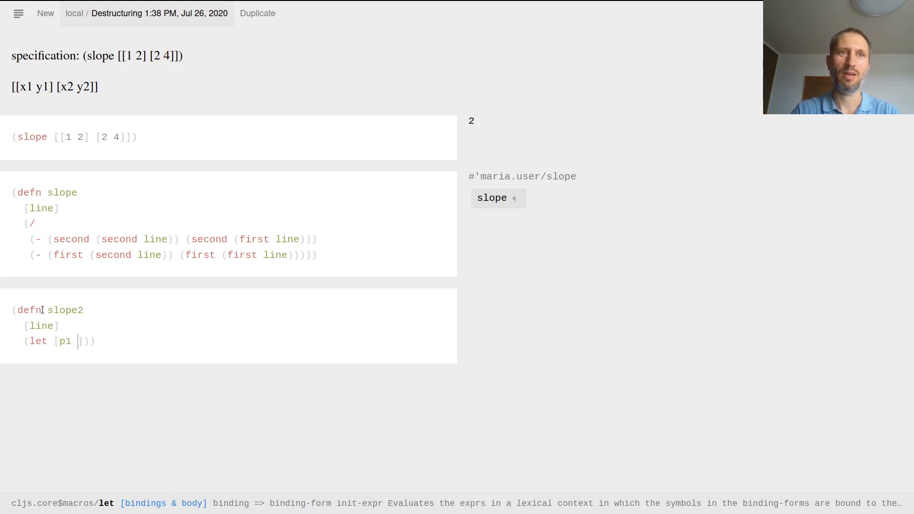
{"action": "type", "text": "("}
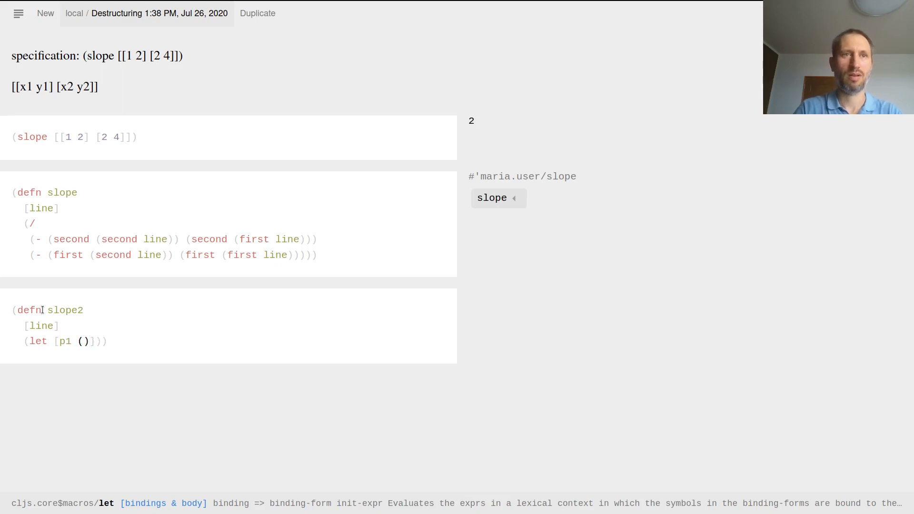
{"action": "type", "text": "first"}
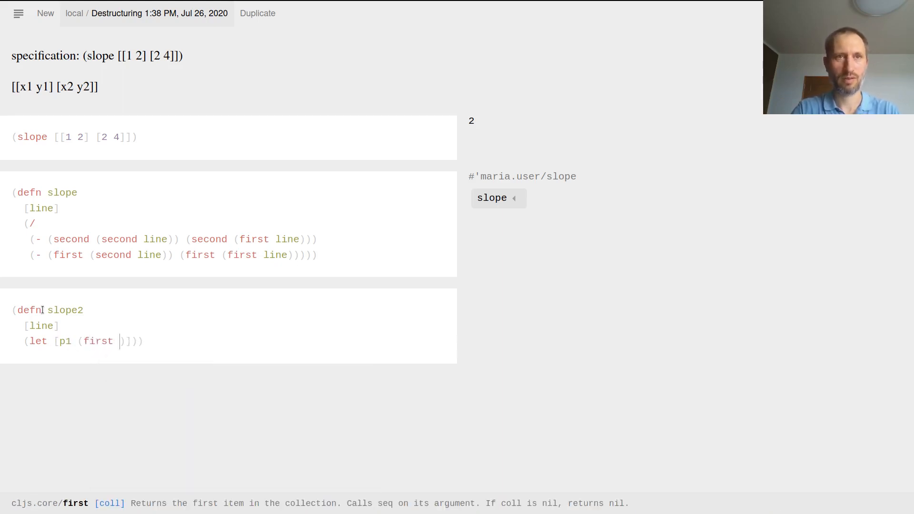
{"action": "type", "text": "line"}
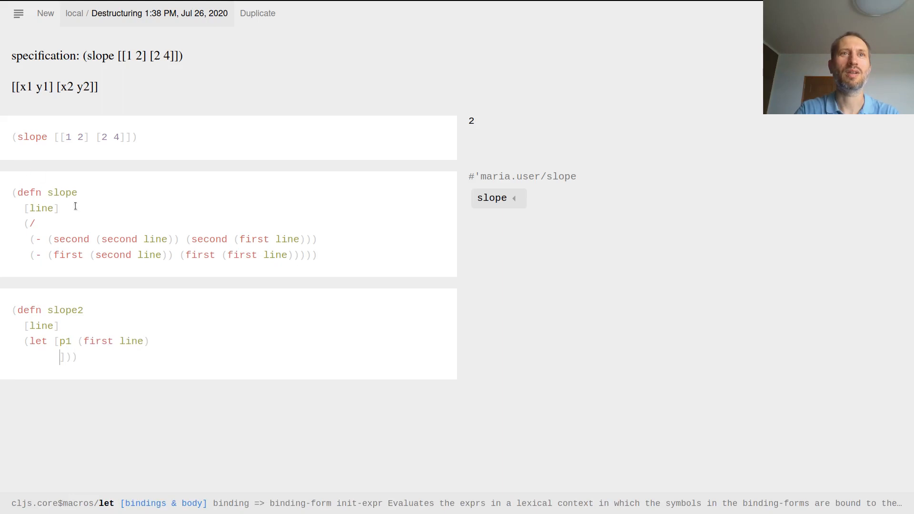
Add let bindings p2 (second line), x1 (first p1) and y1 (second p1)
{"action": "left_click", "coordinate": [102, 240]}
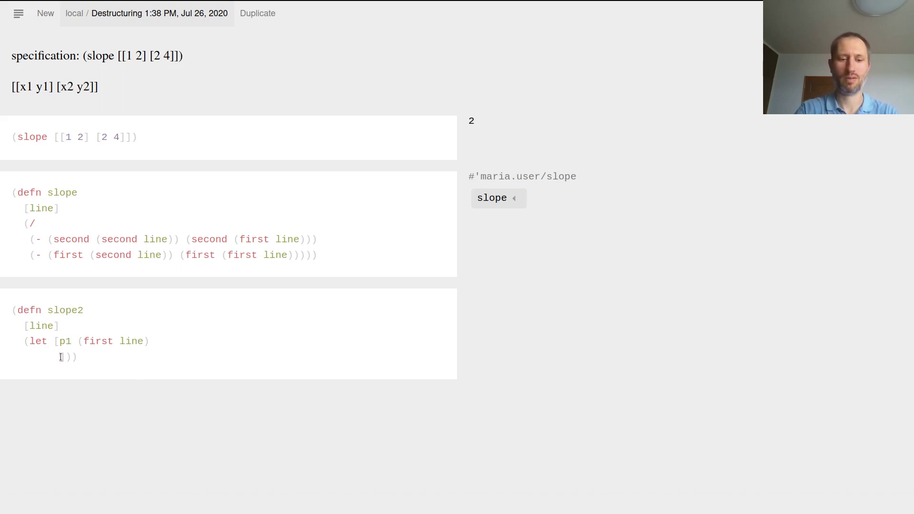
{"action": "type", "text": "p2 ()"}
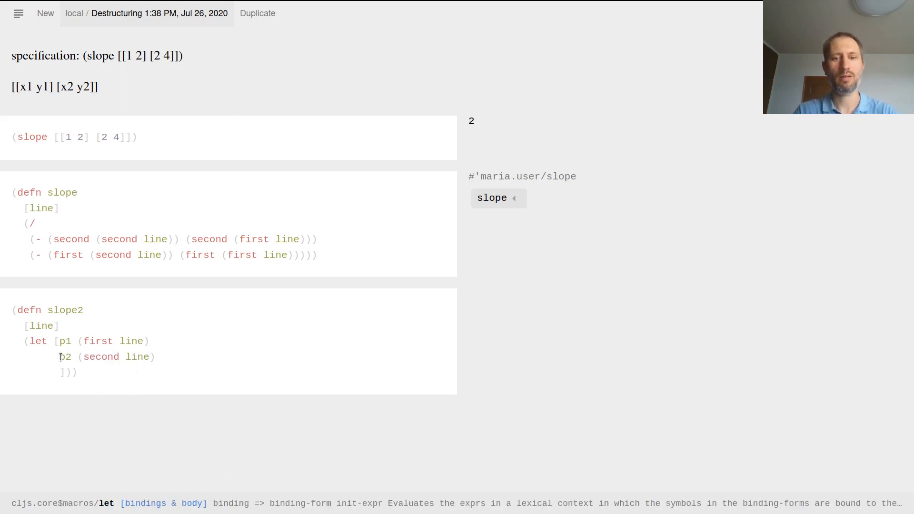
{"action": "type", "text": "x1"}
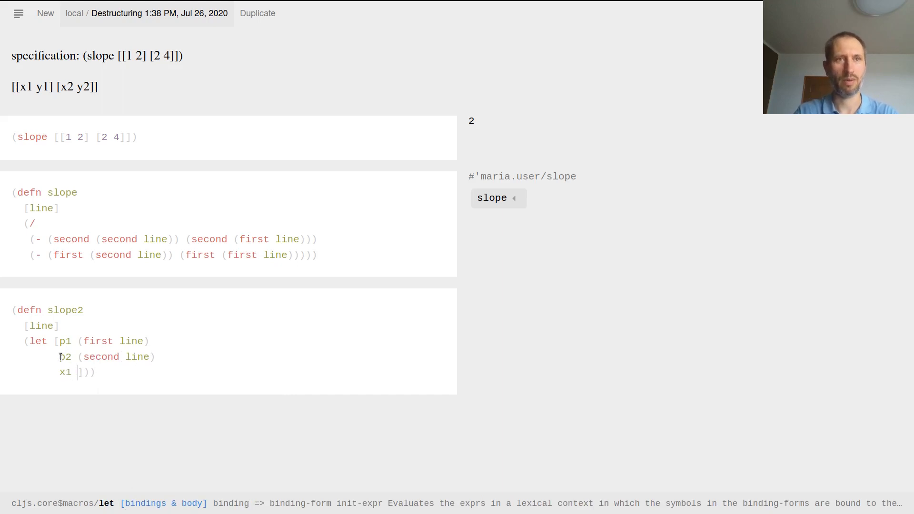
{"action": "type", "text": "(f"}
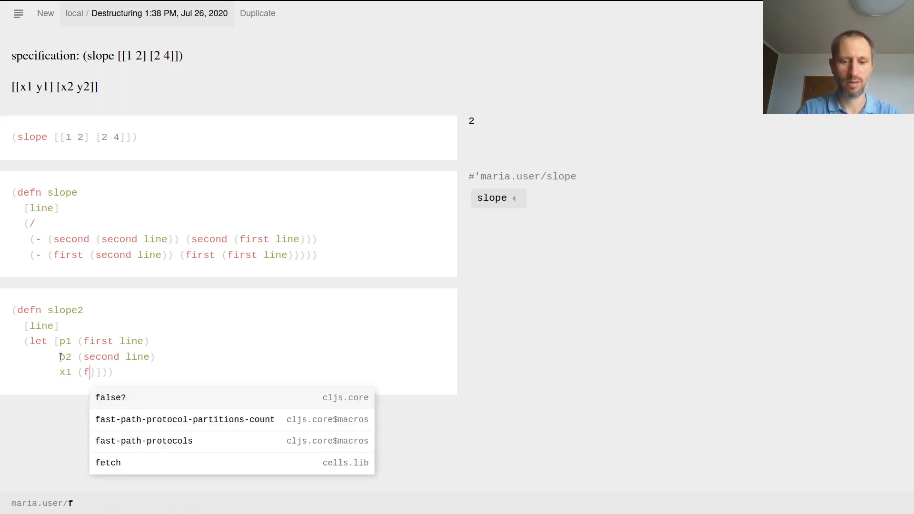
{"action": "type", "text": "irst p1"}
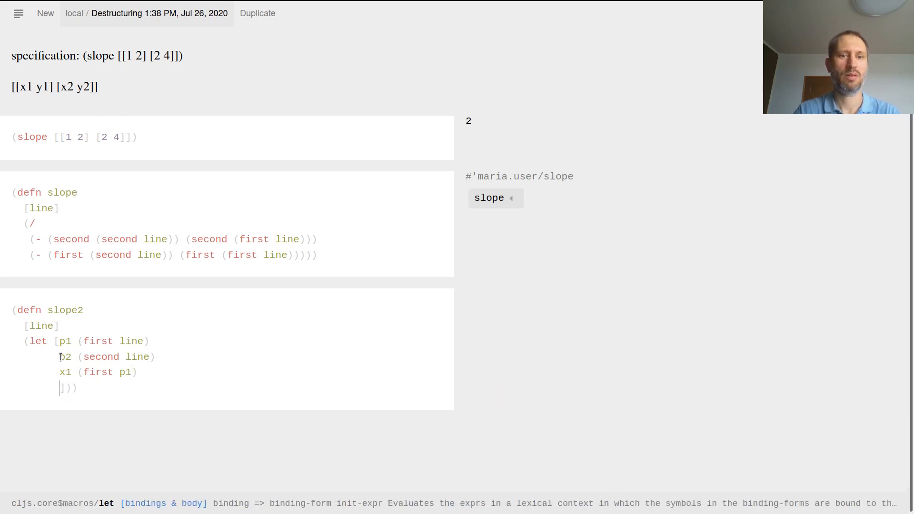
{"action": "type", "text": "y1"}
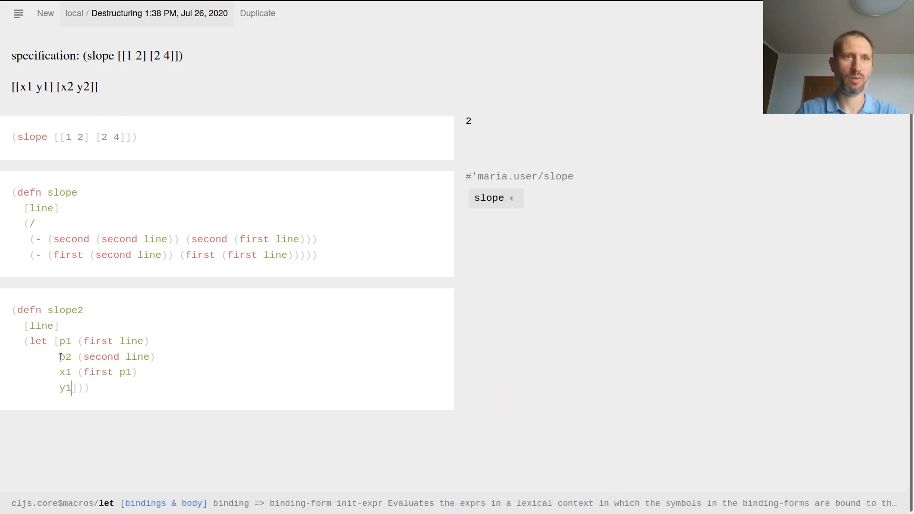
{"action": "type", "text": "("}
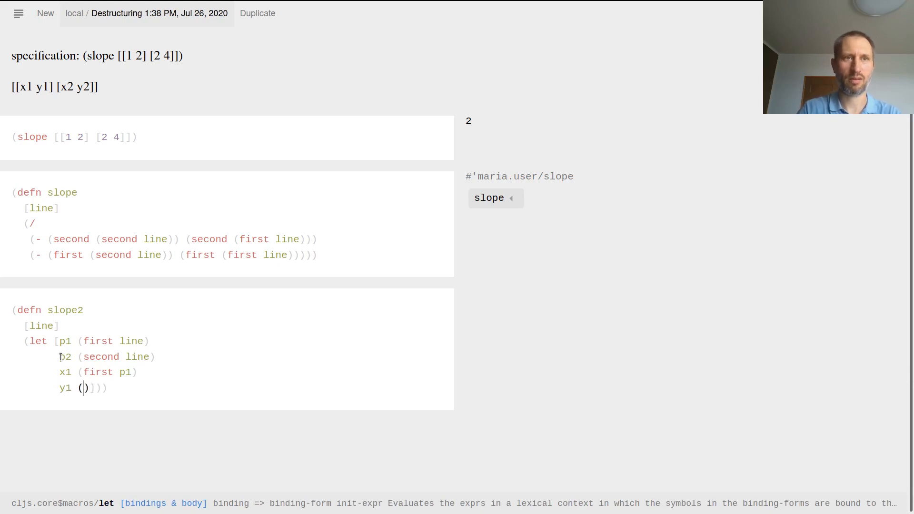
{"action": "type", "text": "second p1"}
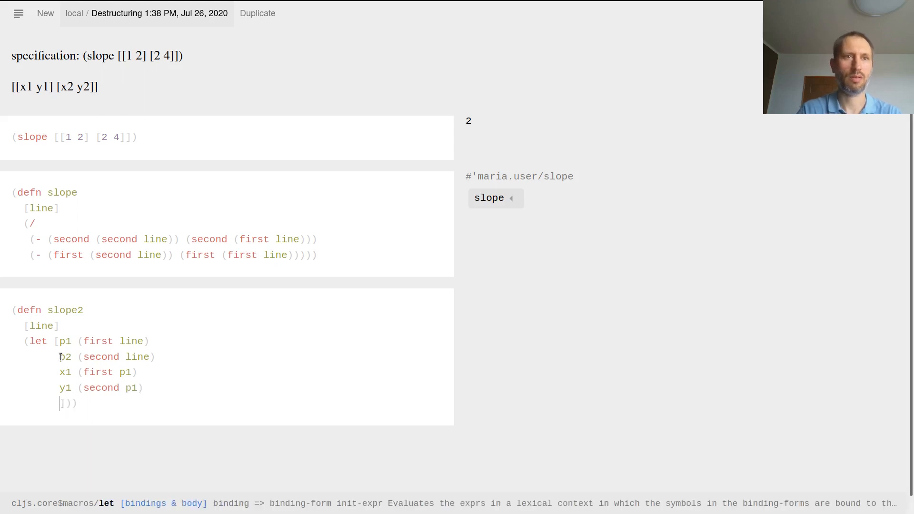
Add let bindings x2 (first p2) and y2 (second p2), closing the binding vector
{"action": "type", "text": "x2"}
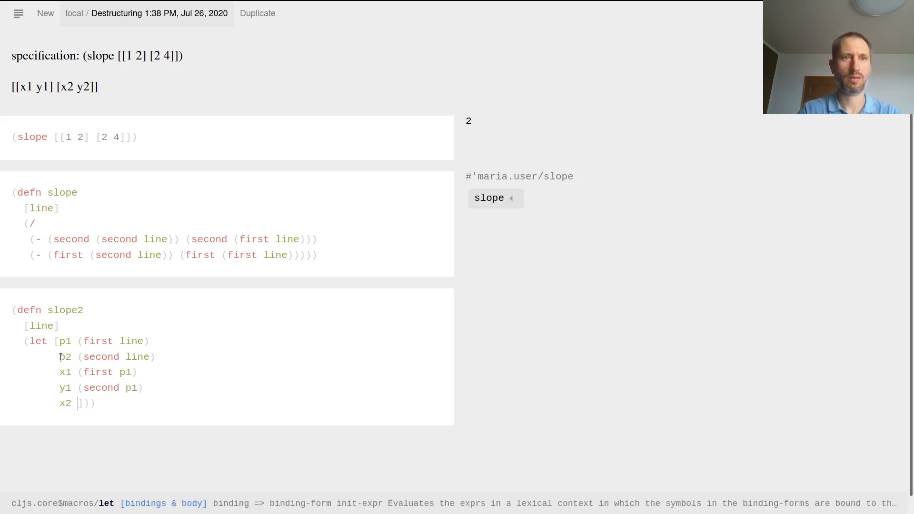
{"action": "type", "text": "("}
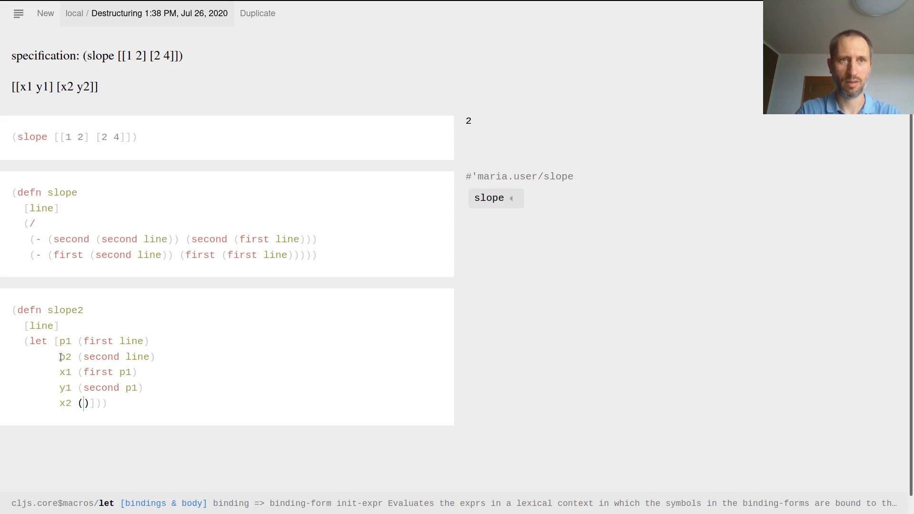
{"action": "type", "text": "first p2"}
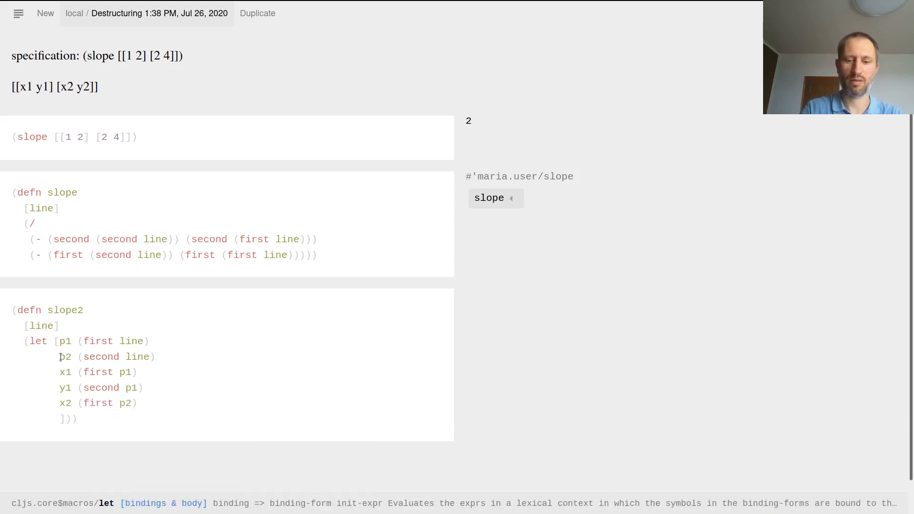
{"action": "type", "text": "y2 ("}
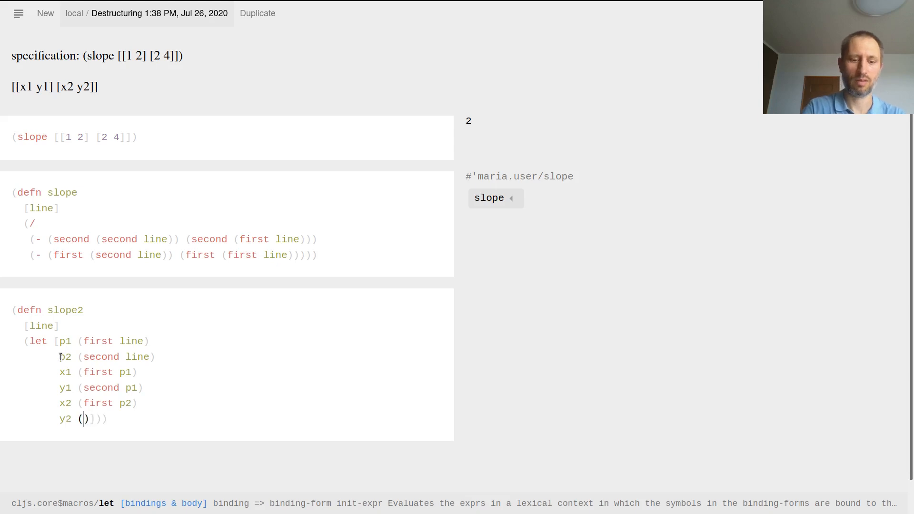
{"action": "type", "text": "second"}
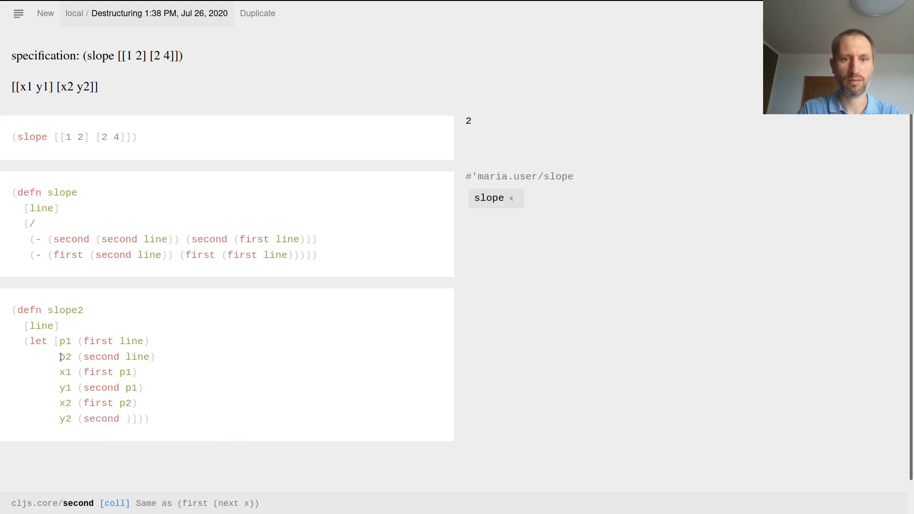
{"action": "type", "text": "p2"}
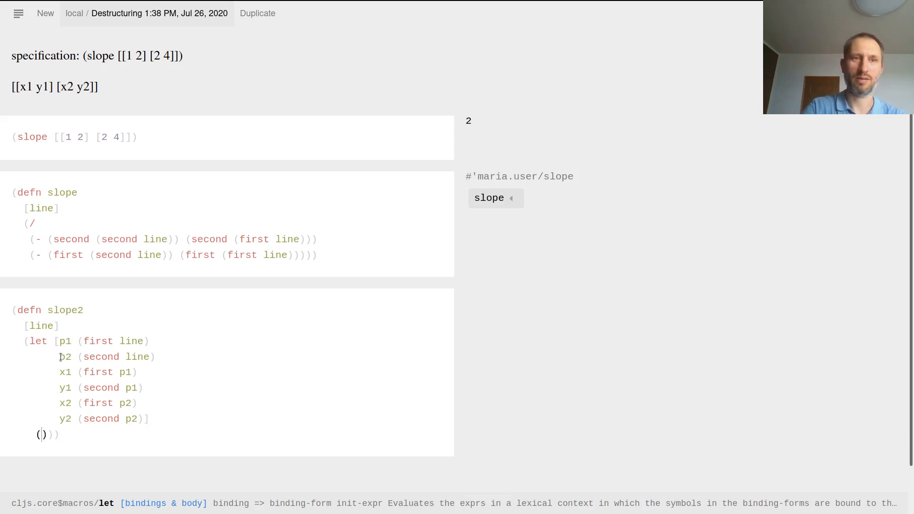
Write the let body (/ (- y2 y1) (- x2 x1)) and evaluate to define slope2
{"action": "type", "text": "/"}
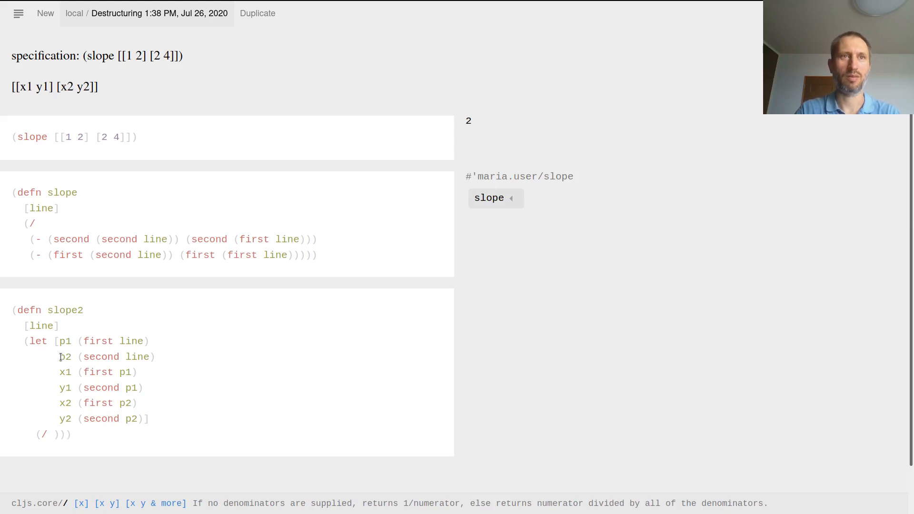
{"action": "type", "text": "()"}
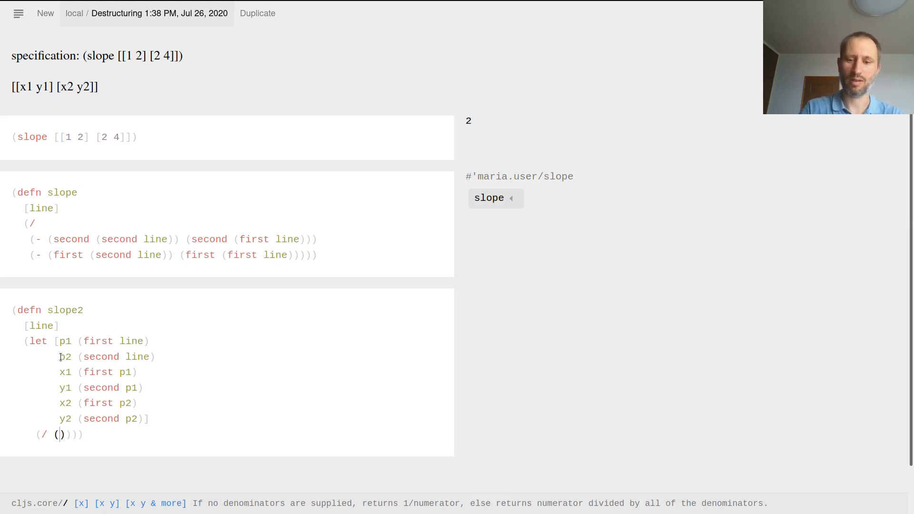
{"action": "type", "text": "- y2 y1"}
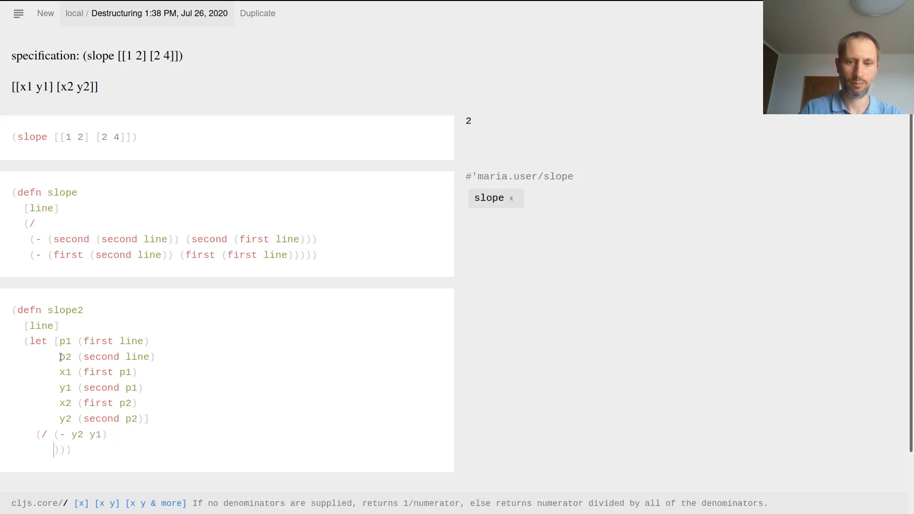
{"action": "type", "text": "(- x2"}
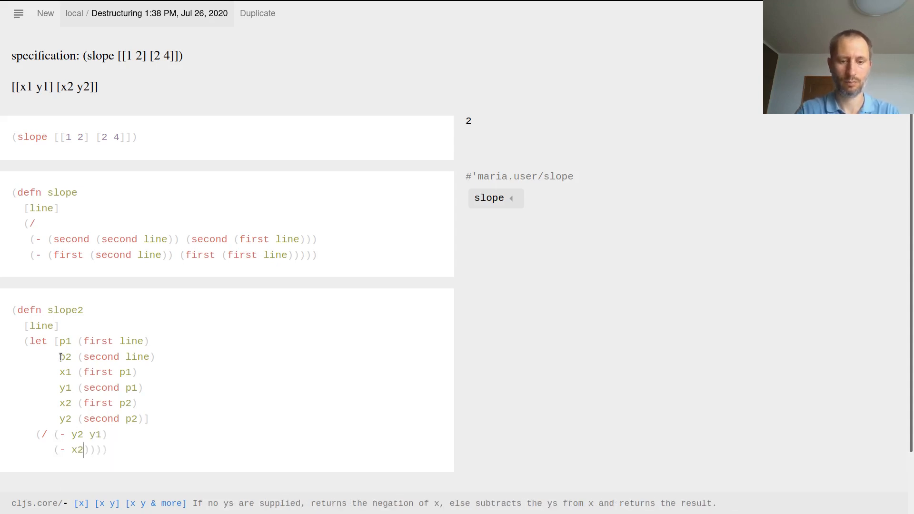
{"action": "type", "text": "x1)"}
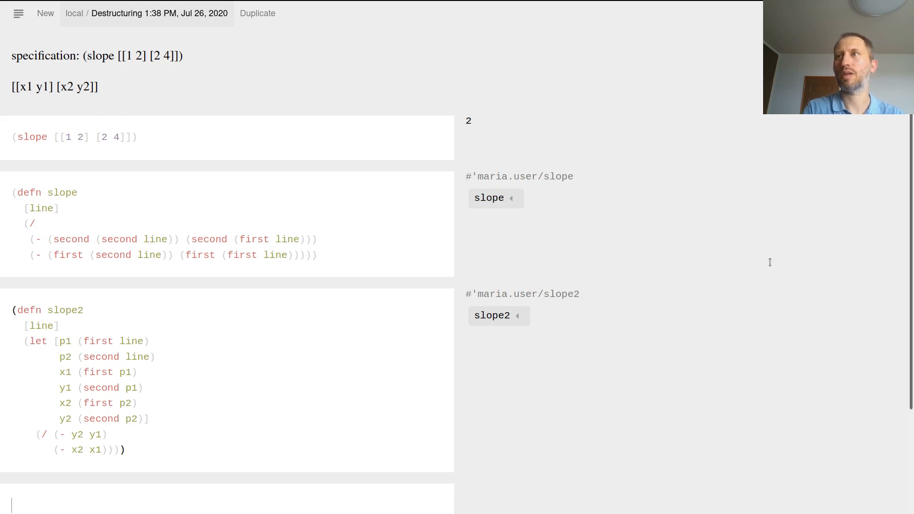
Call (slope2 [[1 2] [2 4]]) in a new cell and evaluate it, returning 2
{"action": "scroll", "scroll_direction": "down", "scroll_amount": 3}
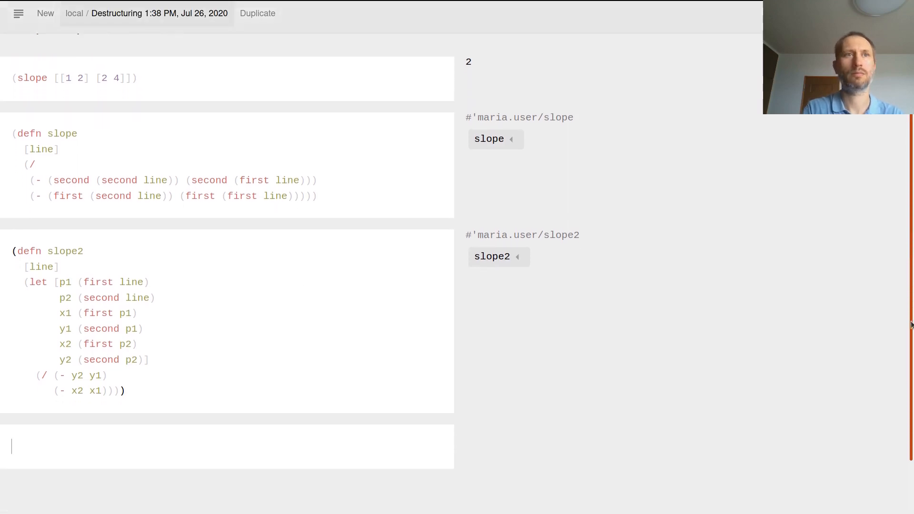
{"action": "type", "text": "(sl"}
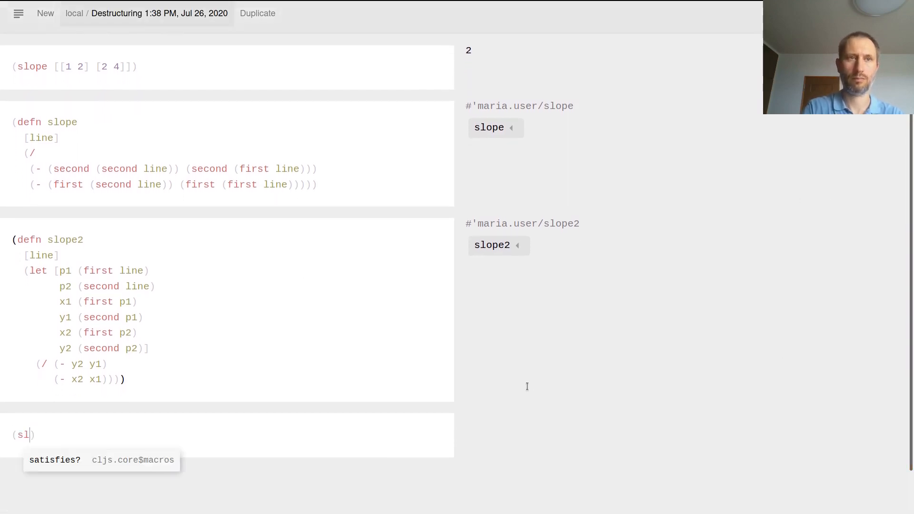
{"action": "type", "text": "ope2"}
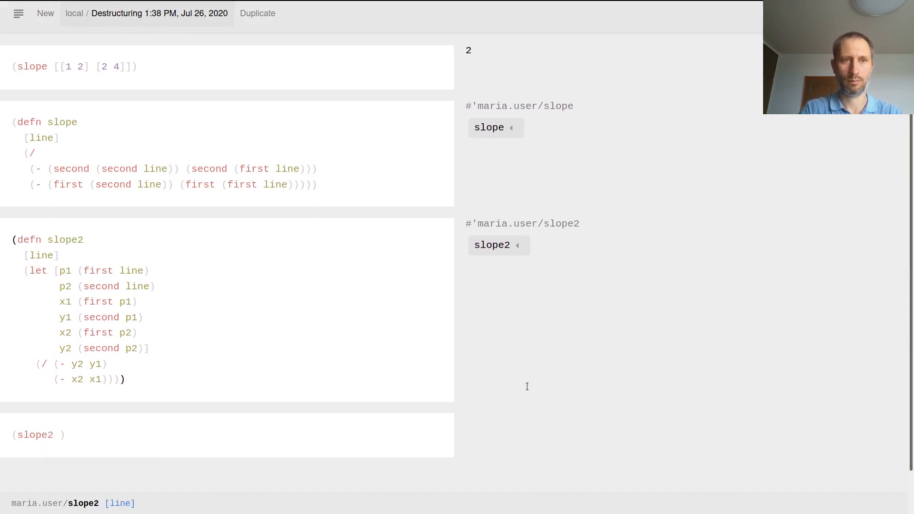
{"action": "type", "text": "[]"}
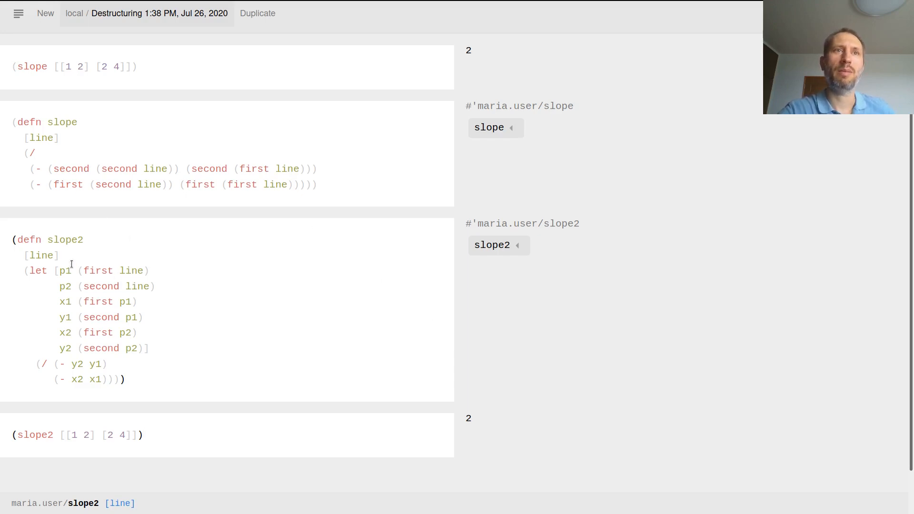
{"action": "mouse_move", "coordinate": [38, 270]}
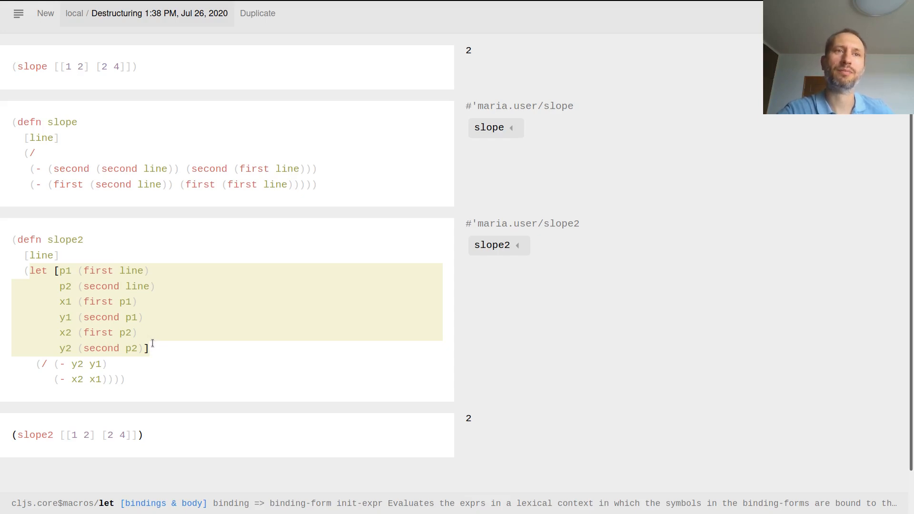
{"action": "mouse_move", "coordinate": [100, 283]}
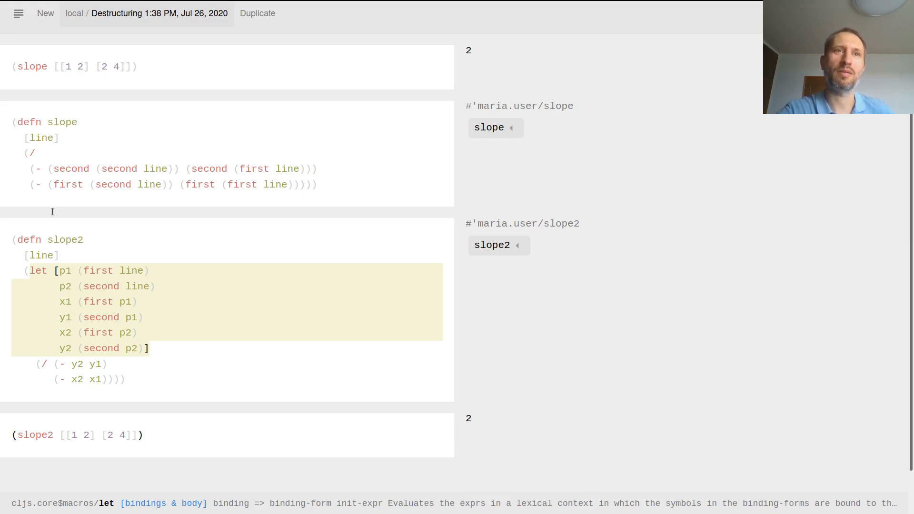
{"action": "mouse_move", "coordinate": [116, 285]}
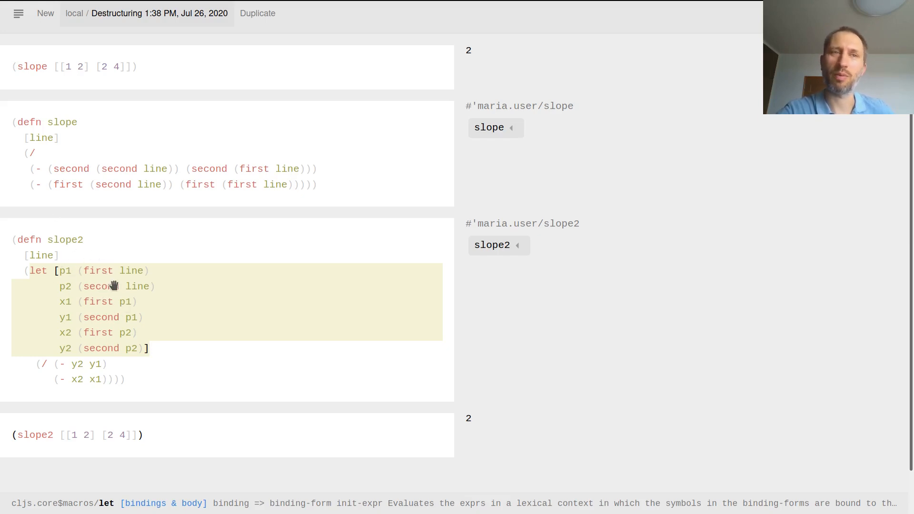
{"action": "mouse_move", "coordinate": [114, 318]}
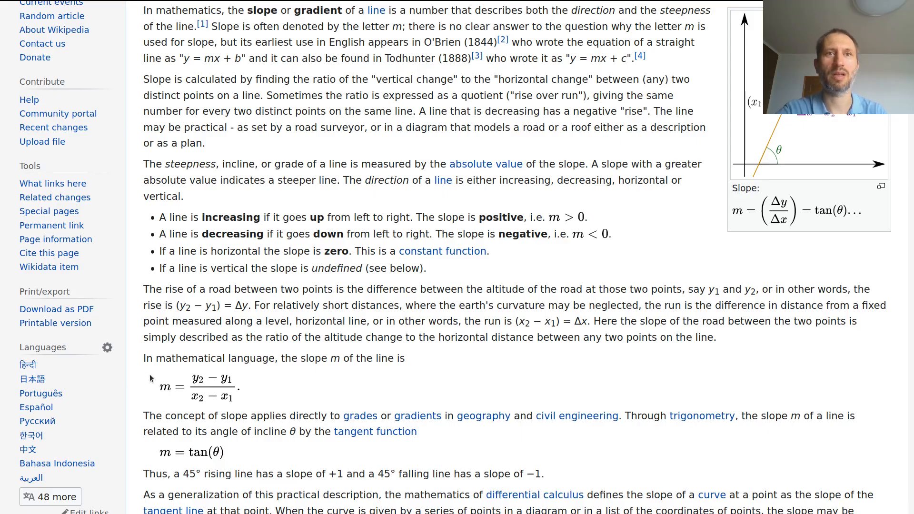
{"action": "mouse_move", "coordinate": [211, 382]}
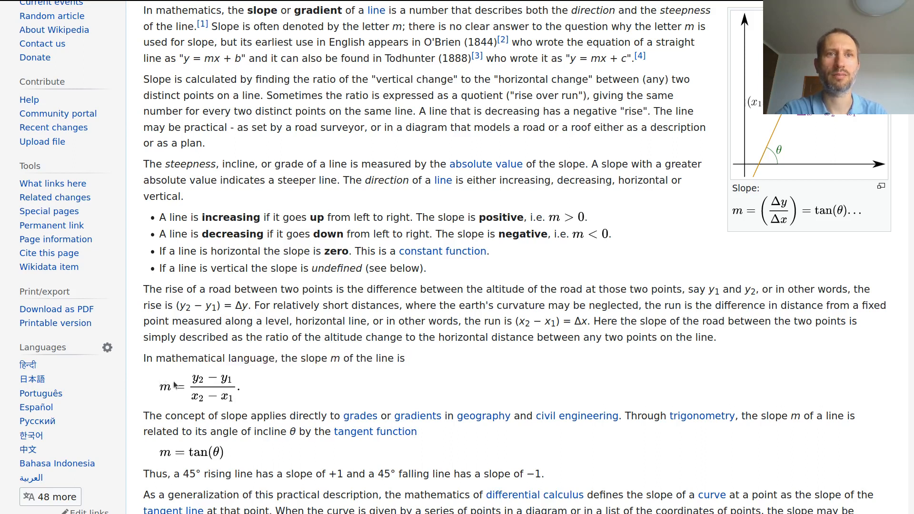
{"action": "mouse_move", "coordinate": [270, 384]}
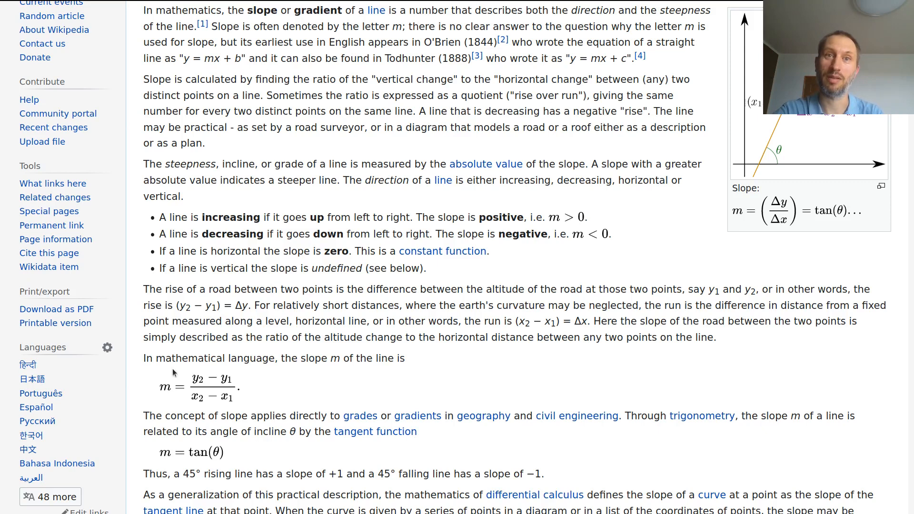
{"action": "mouse_move", "coordinate": [198, 370]}
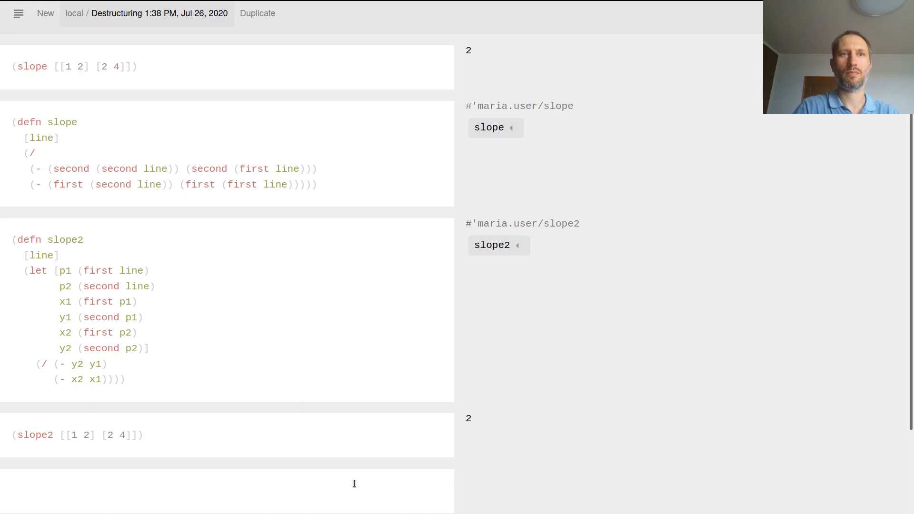
Begin a new cell with (defn slope3 and a parameter vector, dropping the plain line name
{"action": "type", "text": "("}
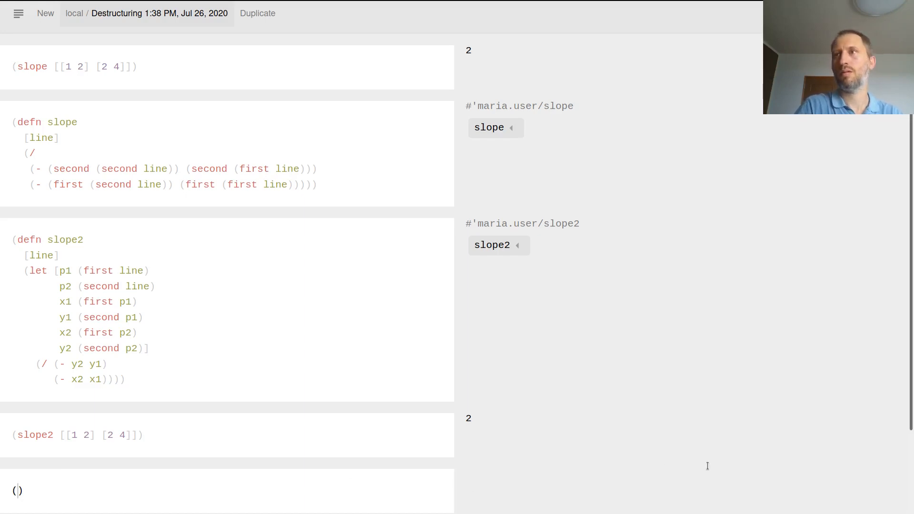
{"action": "scroll", "scroll_direction": "down", "scroll_amount": 3}
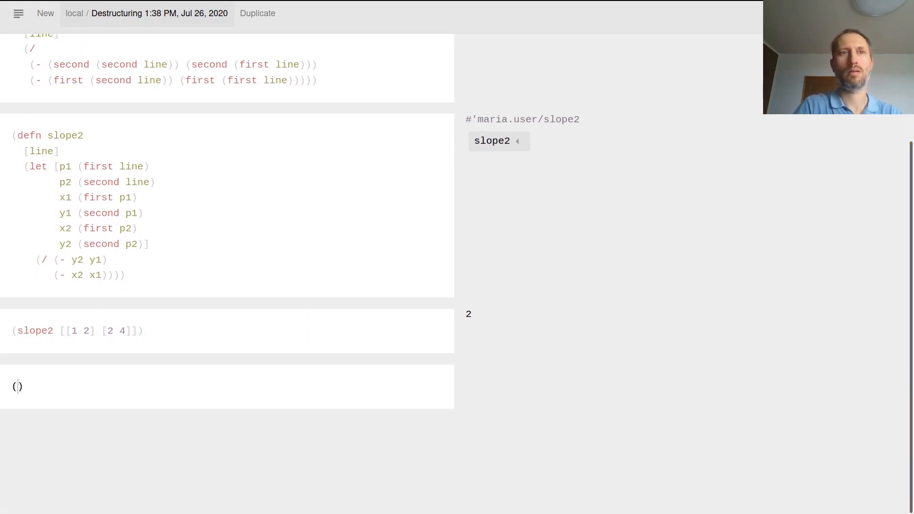
{"action": "mouse_move", "coordinate": [36, 390]}
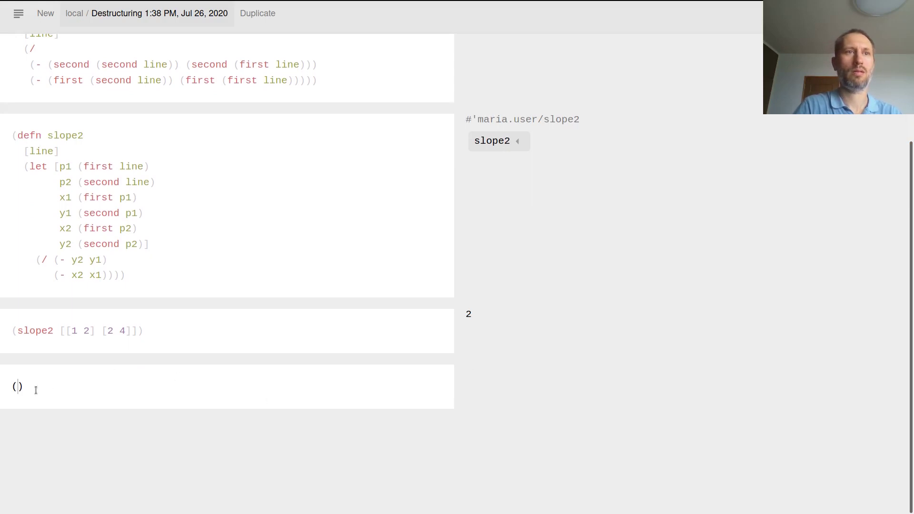
{"action": "type", "text": "defn"}
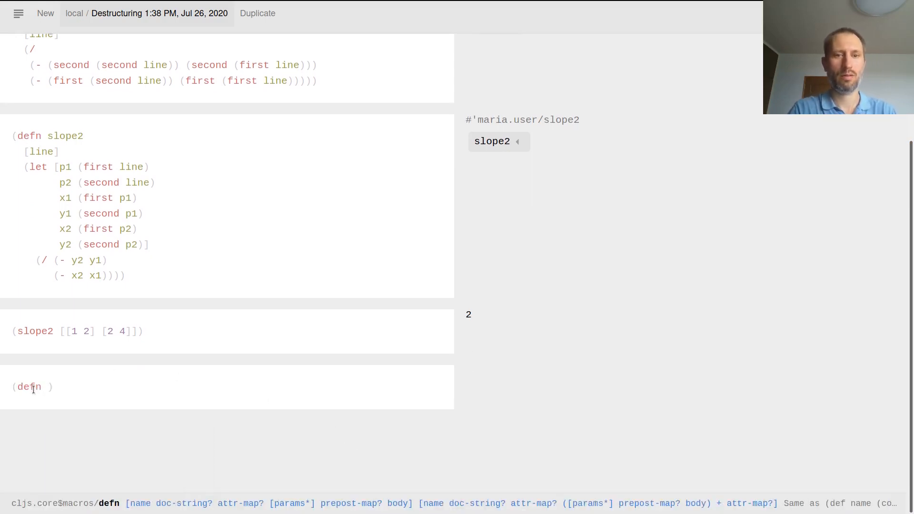
{"action": "type", "text": "s"}
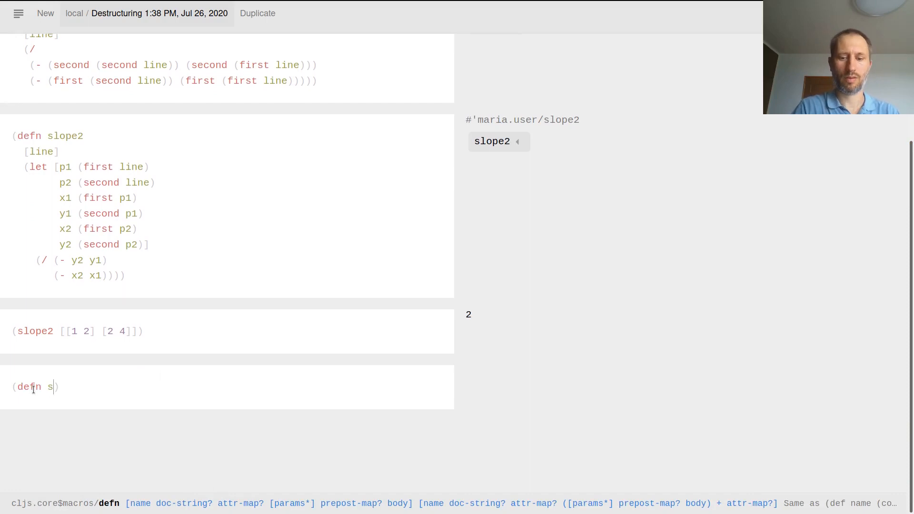
{"action": "type", "text": "lope3"}
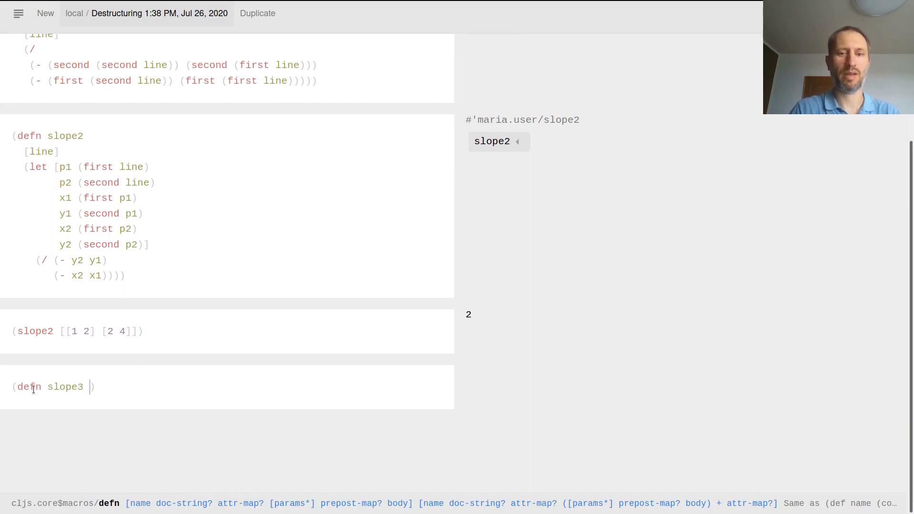
{"action": "type", "text": "[])"}
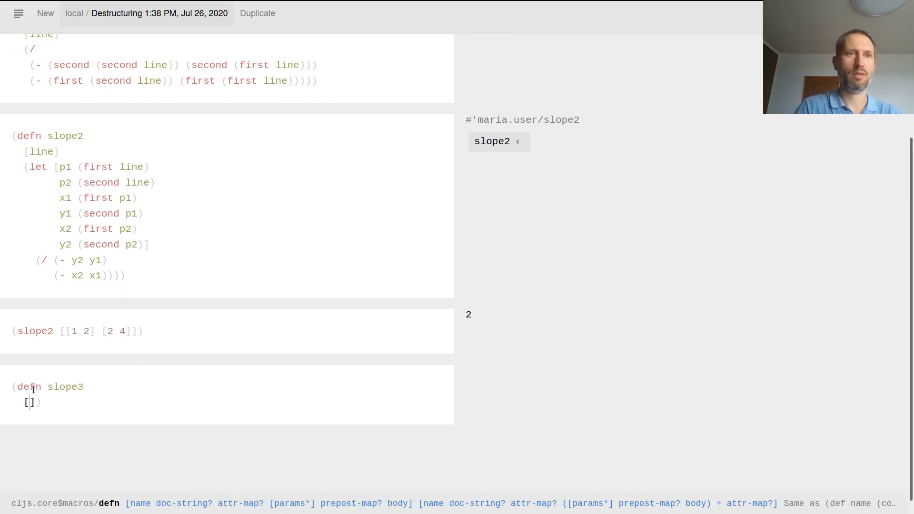
{"action": "type", "text": "line"}
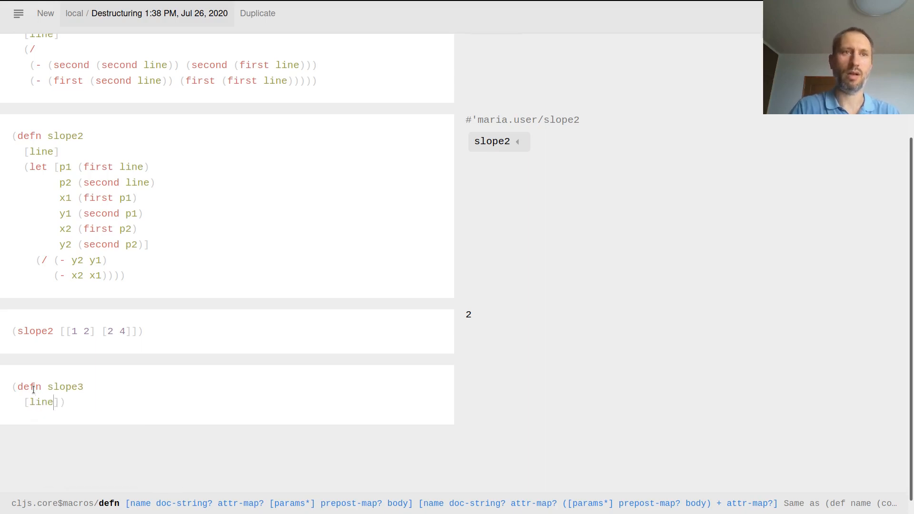
{"action": "key", "text": "Enter"}
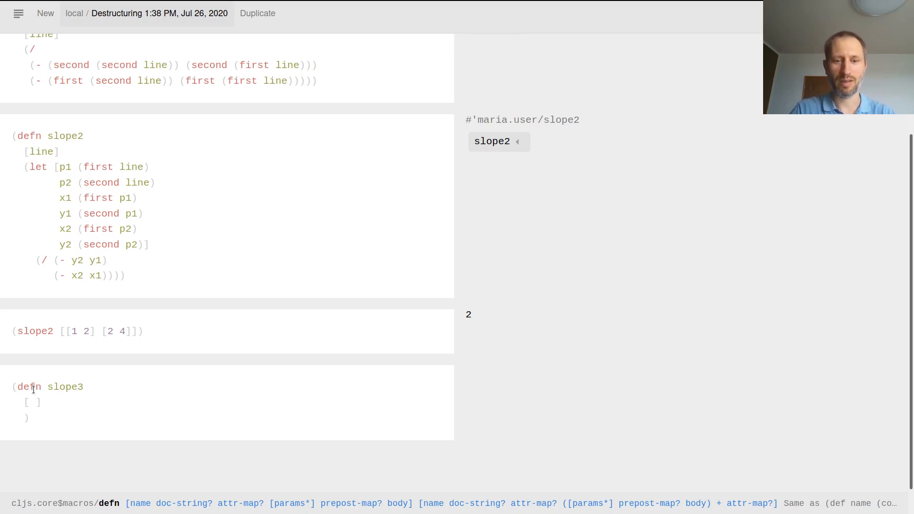
Write the nested destructuring parameter [[x1 y1] [x2 y2]] for slope3
{"action": "type", "text": "["}
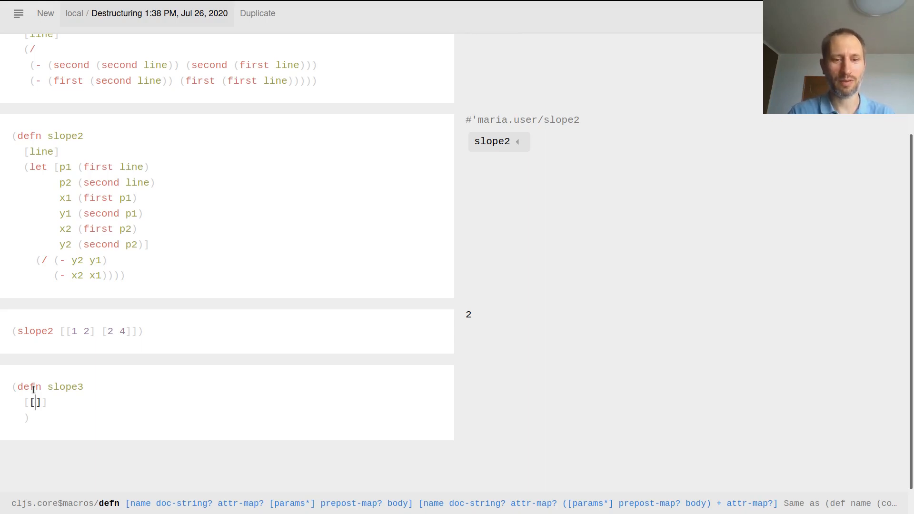
{"action": "type", "text": "["}
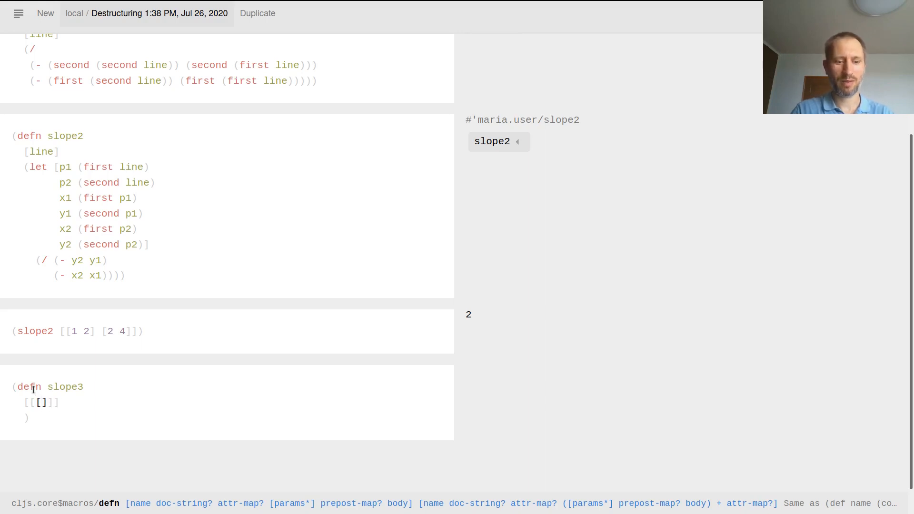
{"action": "type", "text": "x1"}
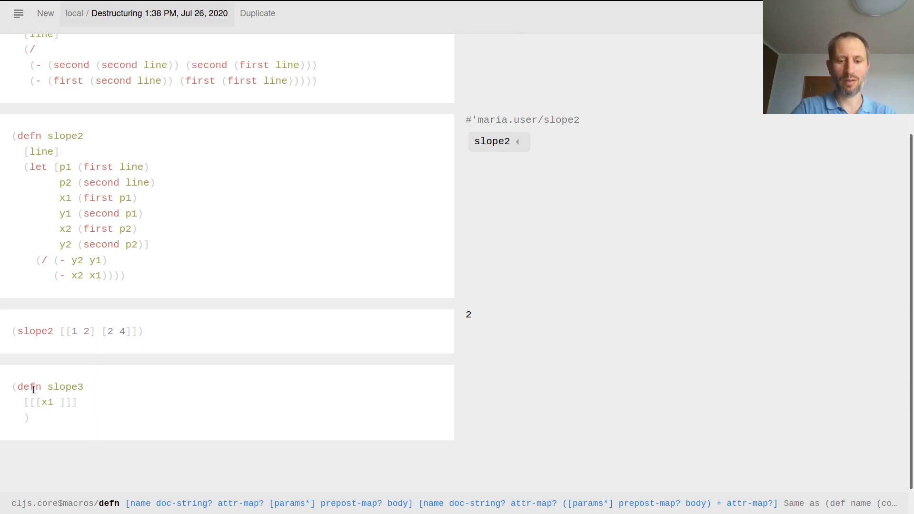
{"action": "type", "text": "y1] [x2"}
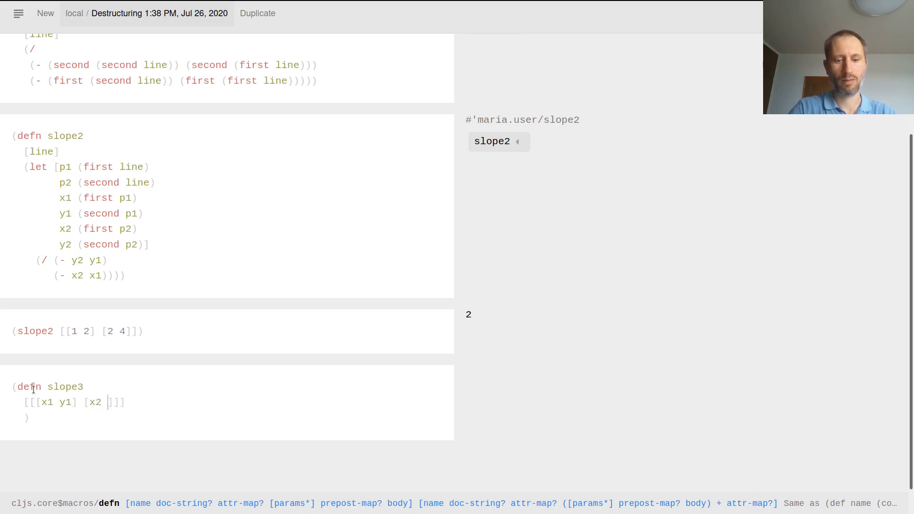
{"action": "type", "text": "y2"}
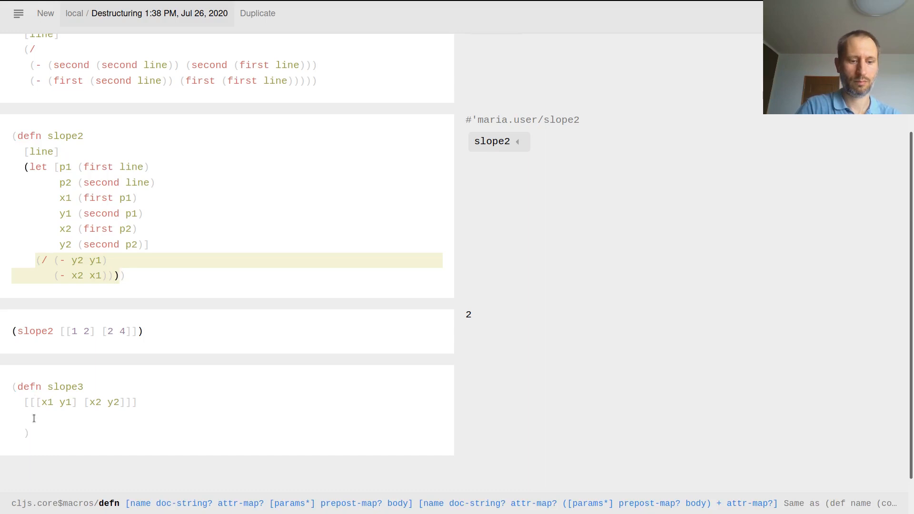
Give slope3 the body (/ (- y2 y1) (- x2 x1)) and evaluate (slope3 [[1 2] [2 4]]) to 2
{"action": "type", "text": "(/ (- y2 y1)"}
{"action": "type", "text": "(slope3 [[1 2] [2 4]])"}
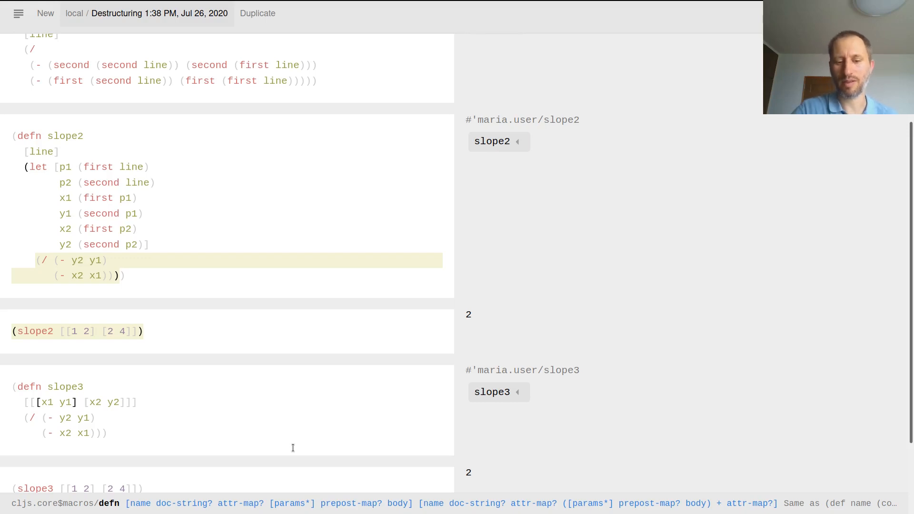
{"action": "left_click", "coordinate": [138, 198]}
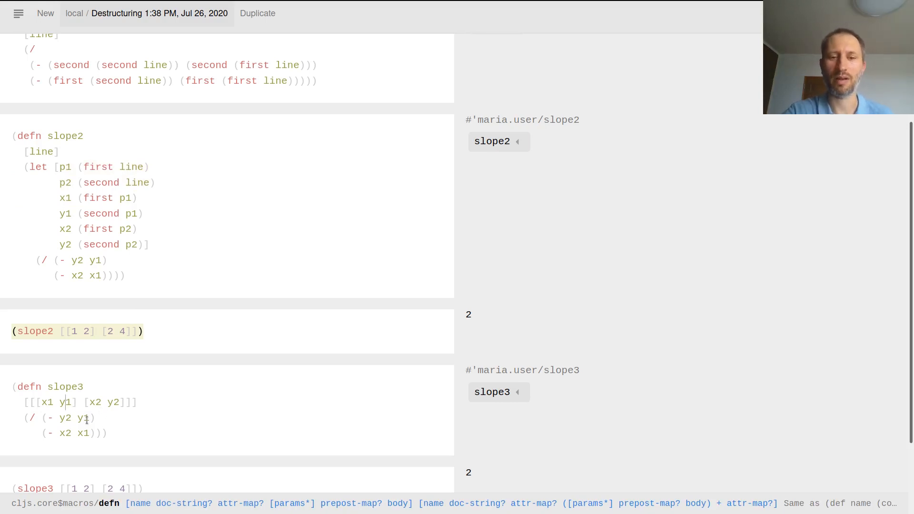
{"action": "mouse_move", "coordinate": [251, 131]}
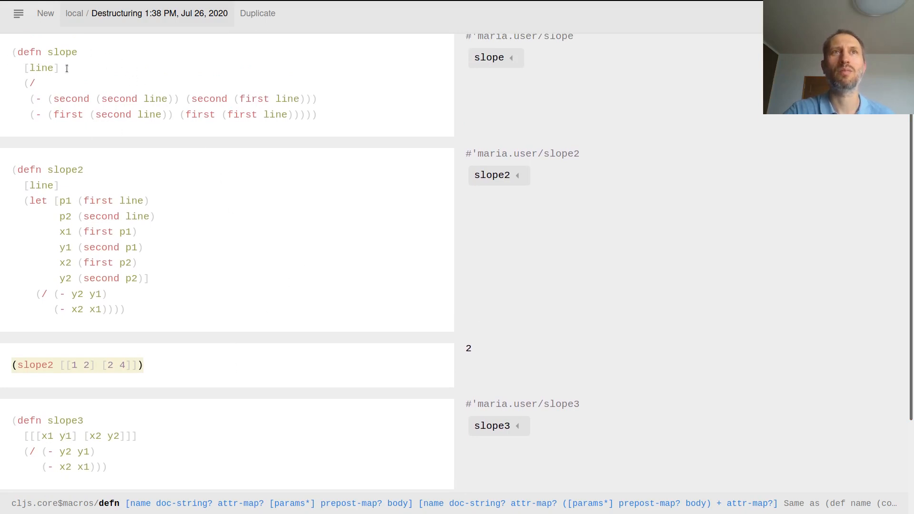
{"action": "mouse_move", "coordinate": [49, 98]}
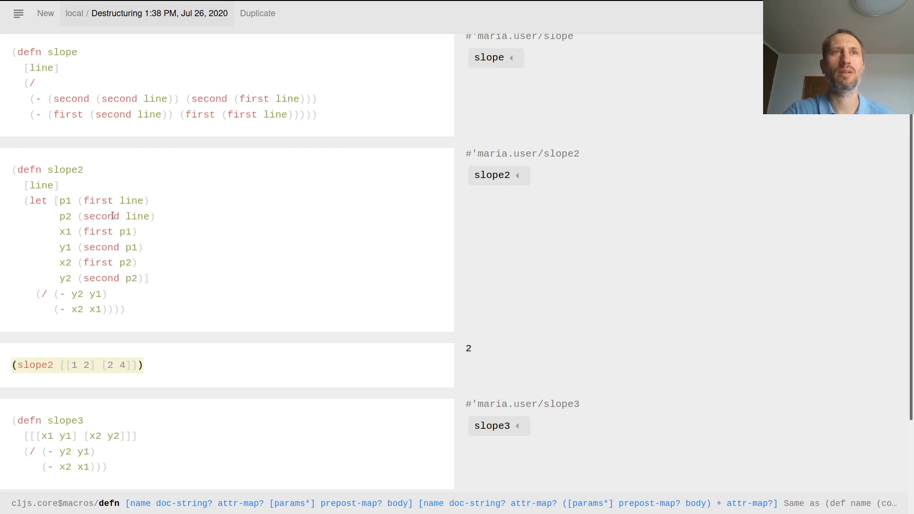
{"action": "mouse_move", "coordinate": [14, 190]}
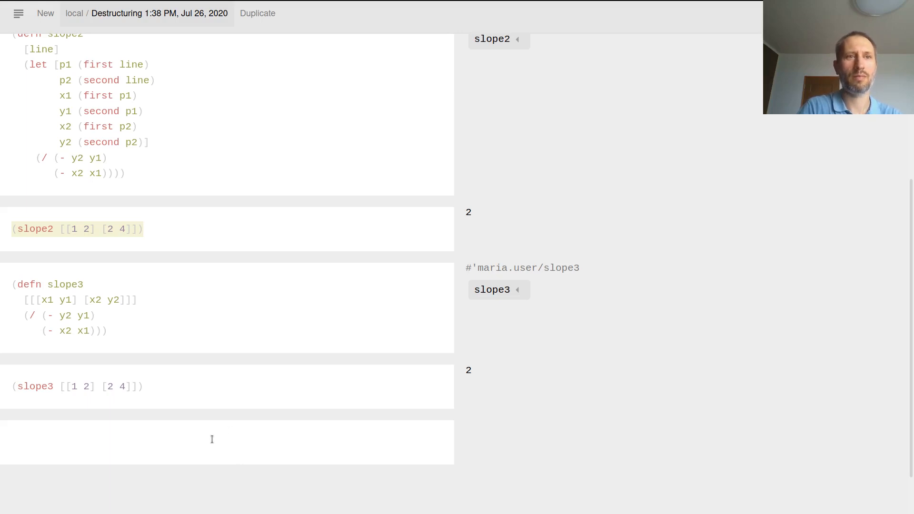
{"action": "type", "text": "(destructure [ [x y] [13 19]])"}
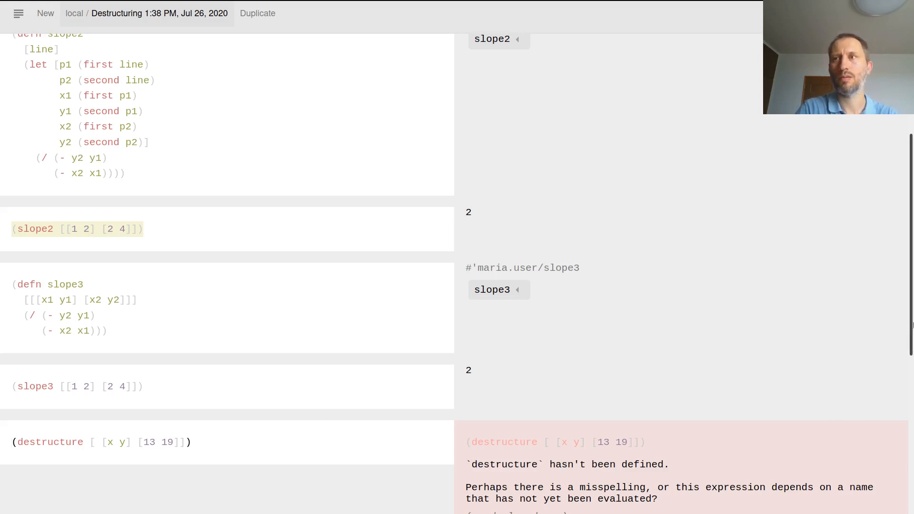
{"action": "scroll", "scroll_direction": "down", "scroll_amount": 3}
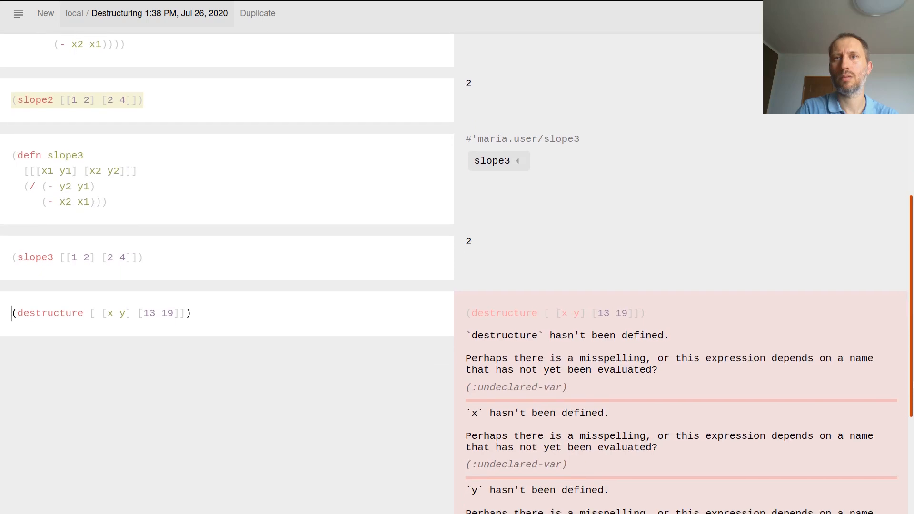
{"action": "scroll", "scroll_direction": "down", "scroll_amount": 3}
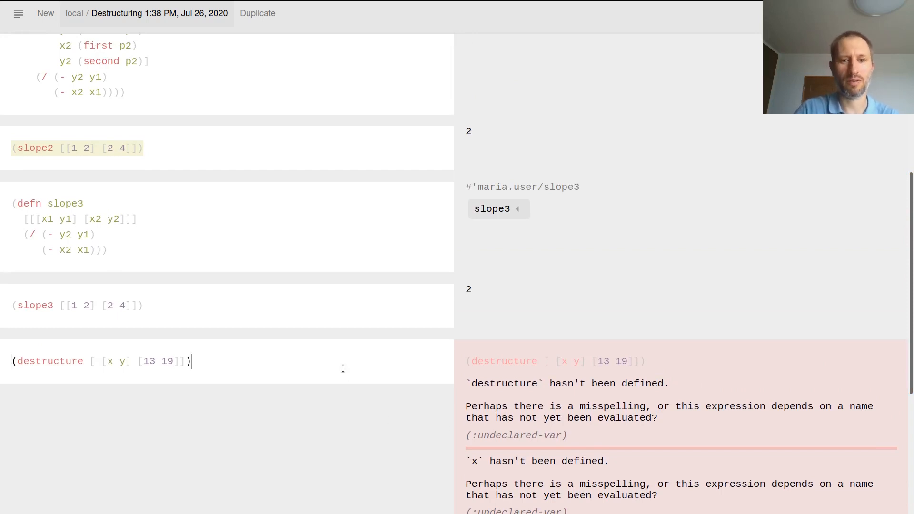
{"action": "key", "text": "Backspace"}
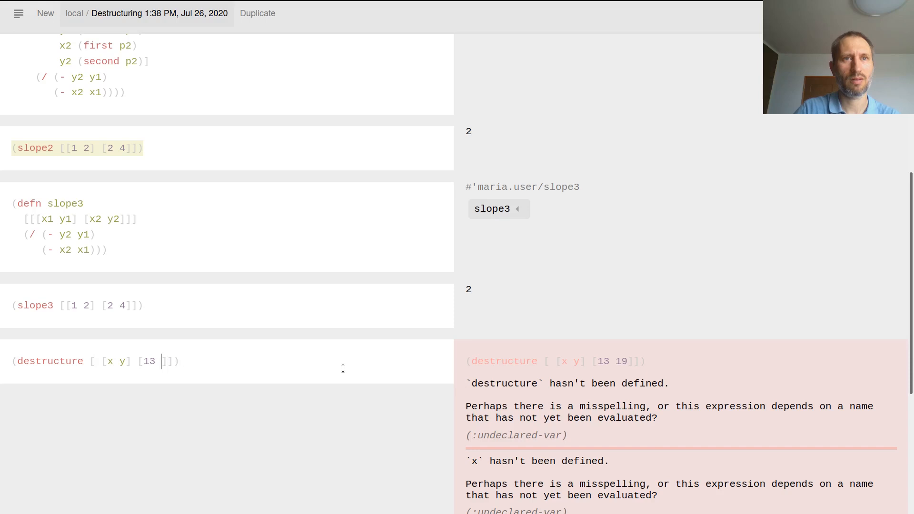
{"action": "key", "text": "BackSpace"}
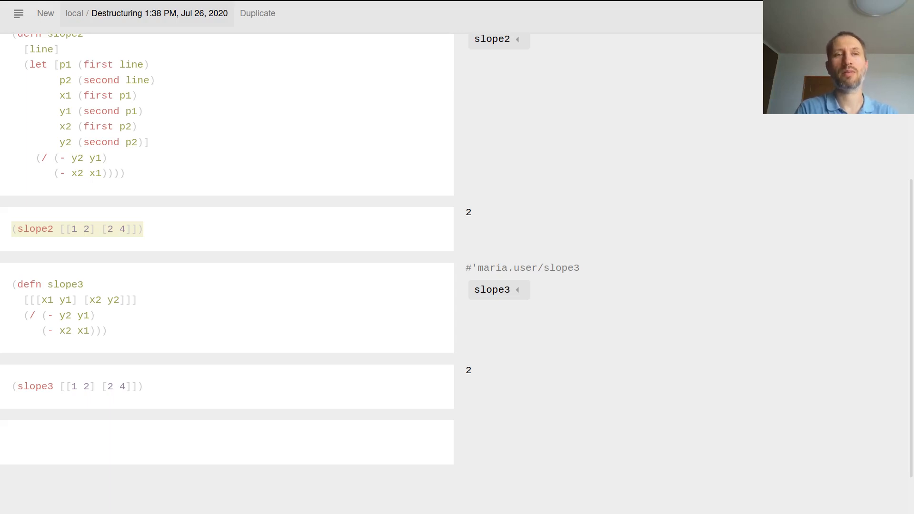
Evaluate (def m {:a 3 :b 5}) in the empty cell and move to a fresh cell below
{"action": "left_click", "coordinate": [80, 442]}
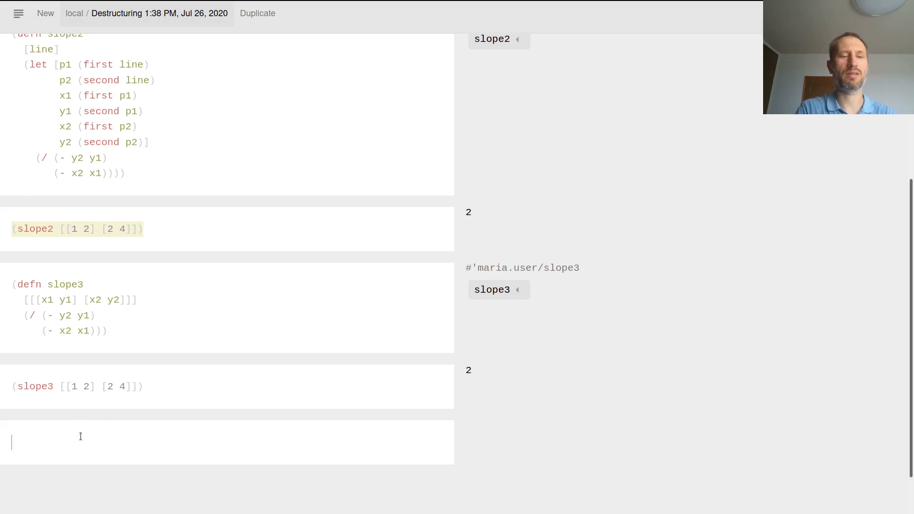
{"action": "type", "text": "(def m {:a 3 :b 5})"}
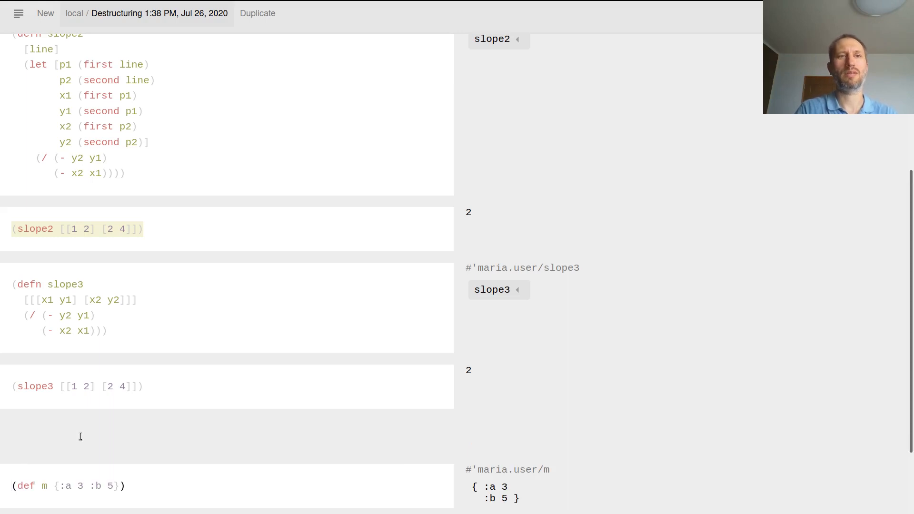
{"action": "left_click", "coordinate": [114, 441]}
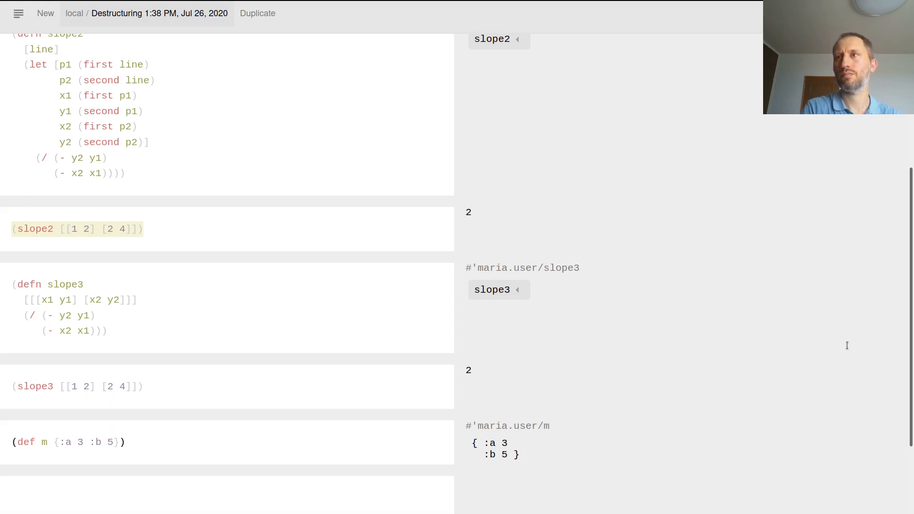
{"action": "scroll", "scroll_direction": "down", "scroll_amount": 3}
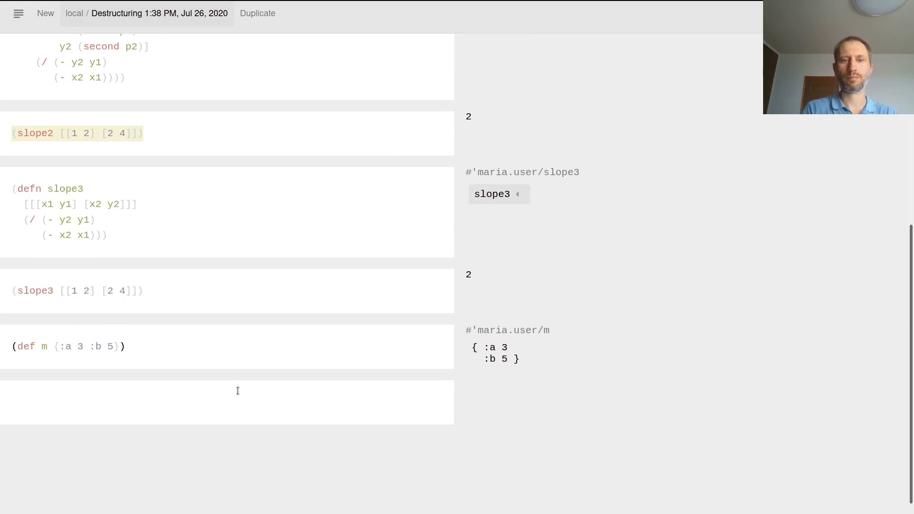
Start a let form binding from m with the body [a b] on its own line
{"action": "type", "text": "()"}
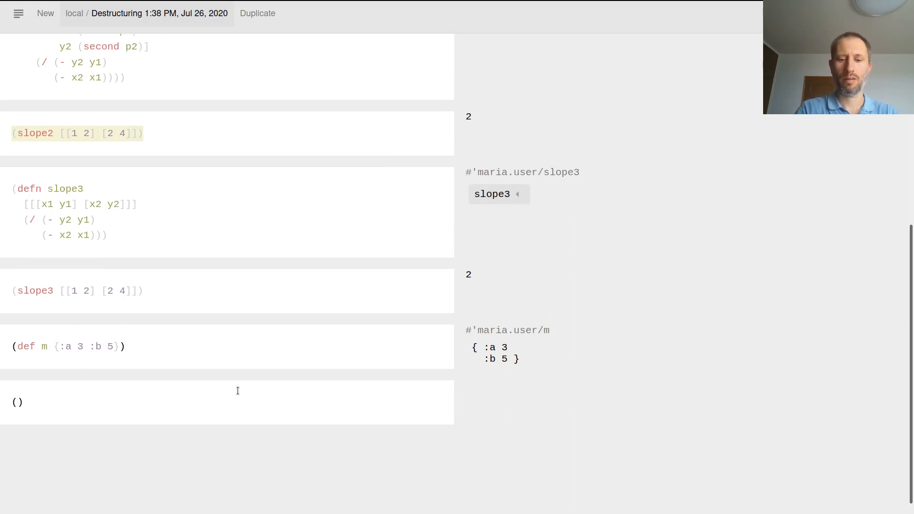
{"action": "type", "text": "let ["}
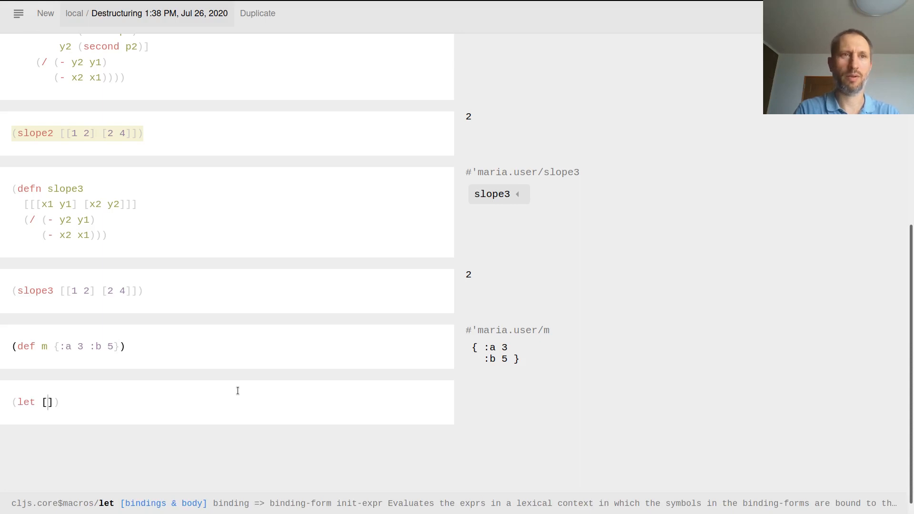
{"action": "key", "text": "Enter"}
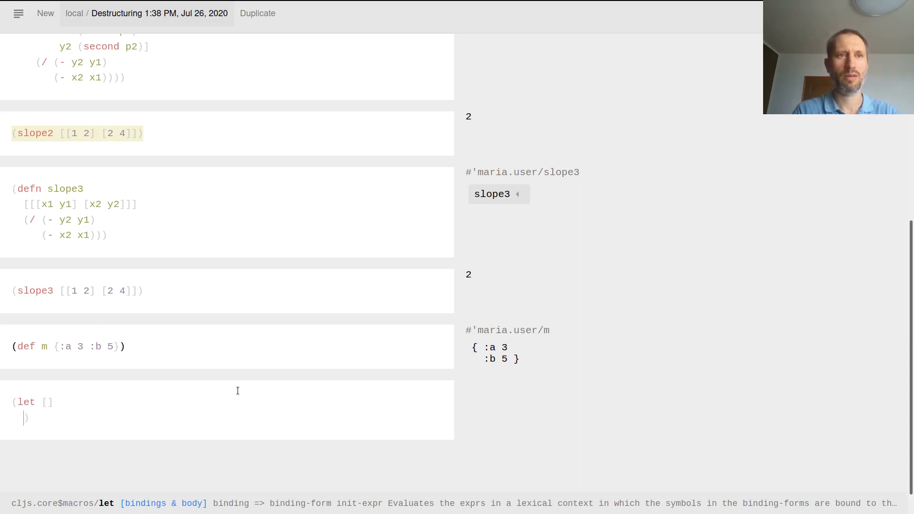
{"action": "type", "text": "[a b"}
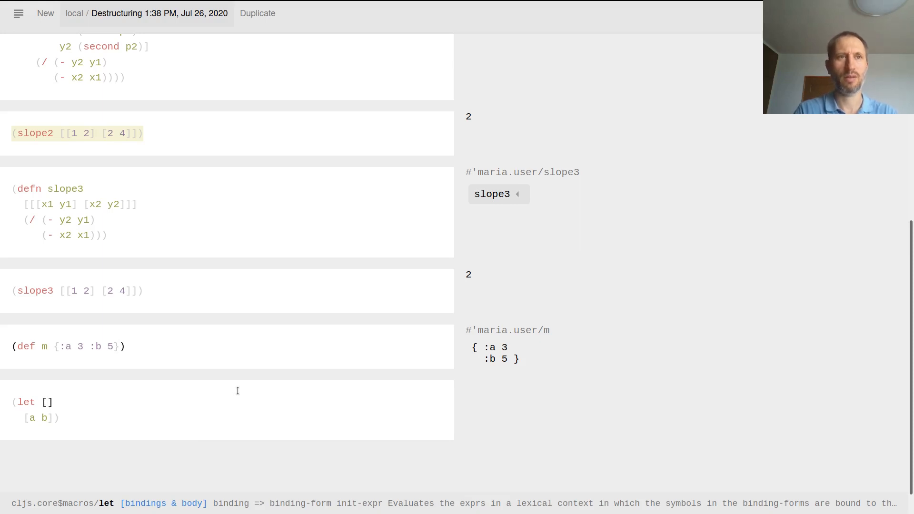
{"action": "type", "text": "m"}
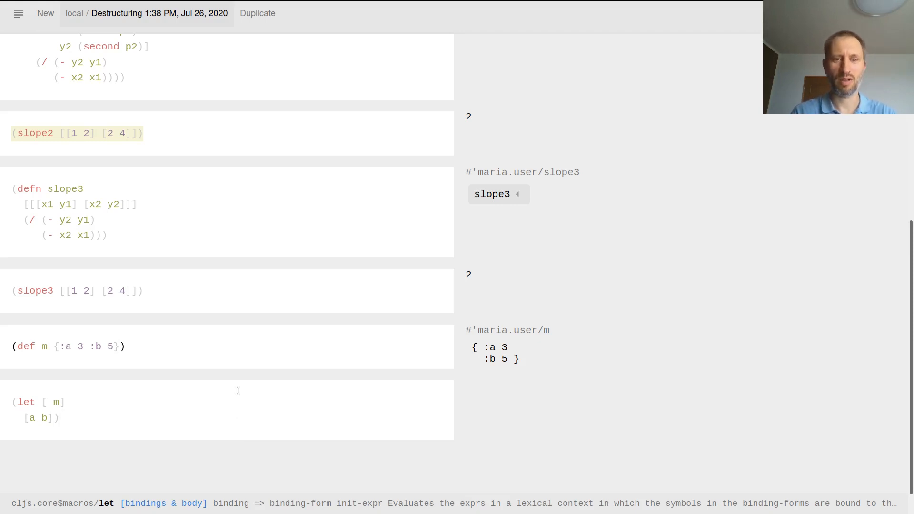
Fill the binding with the map destructuring pattern {a :a, b :b}
{"action": "type", "text": "{}"}
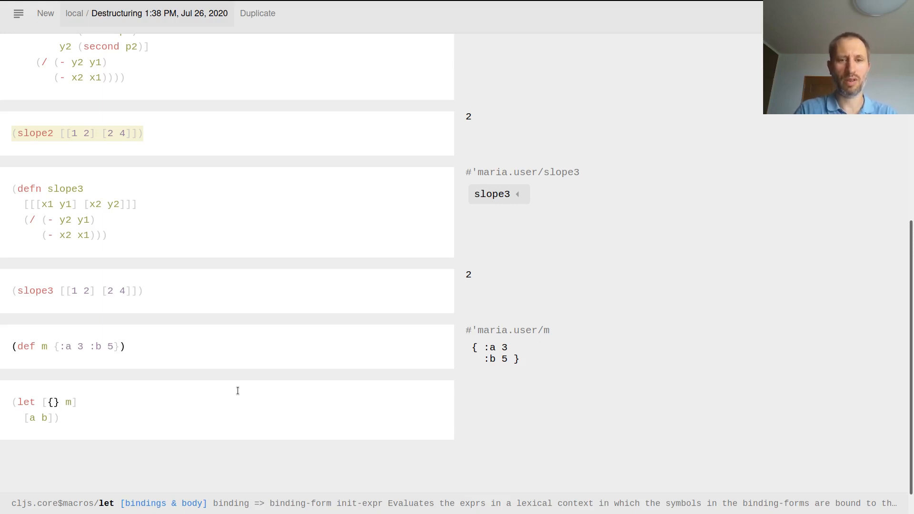
{"action": "type", "text": "a"}
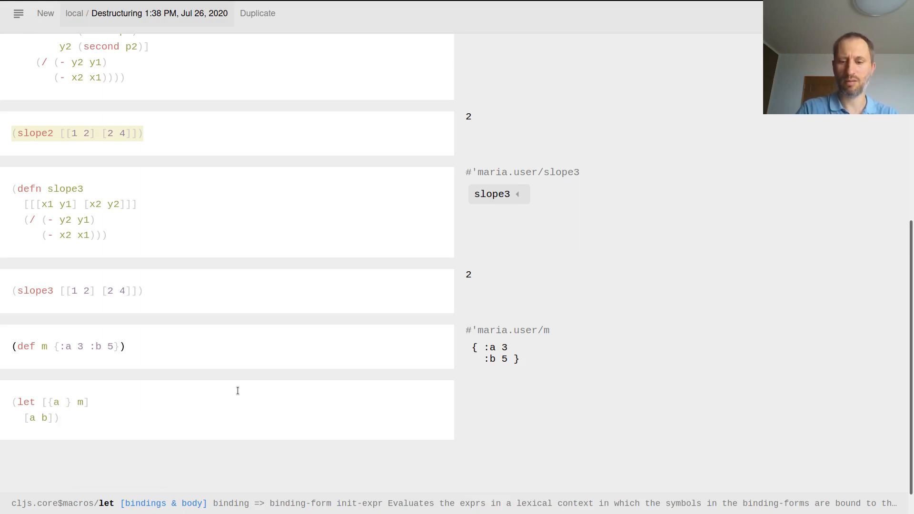
{"action": "type", "text": ":a"}
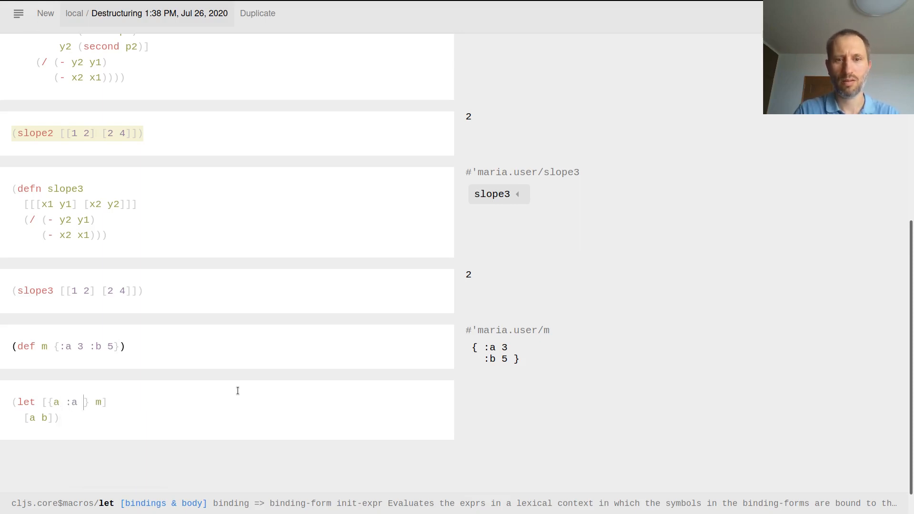
{"action": "type", "text": ","}
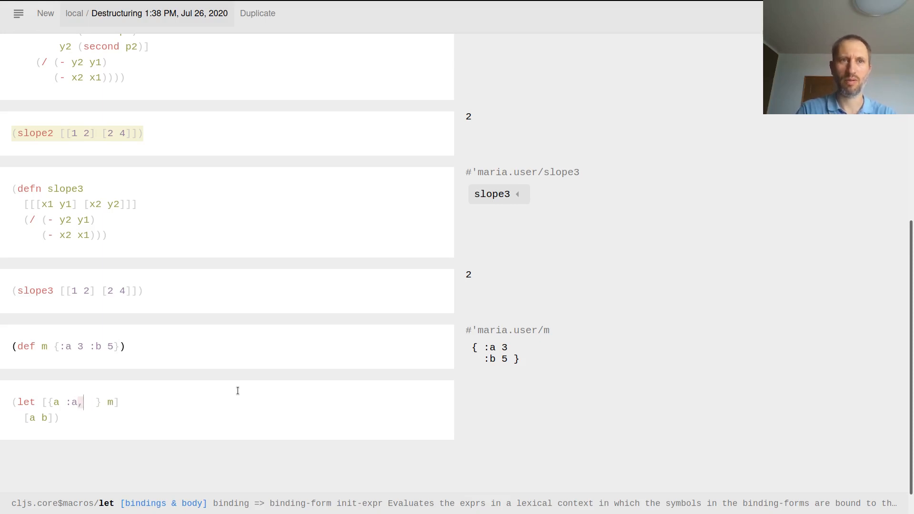
{"action": "type", "text": "b"}
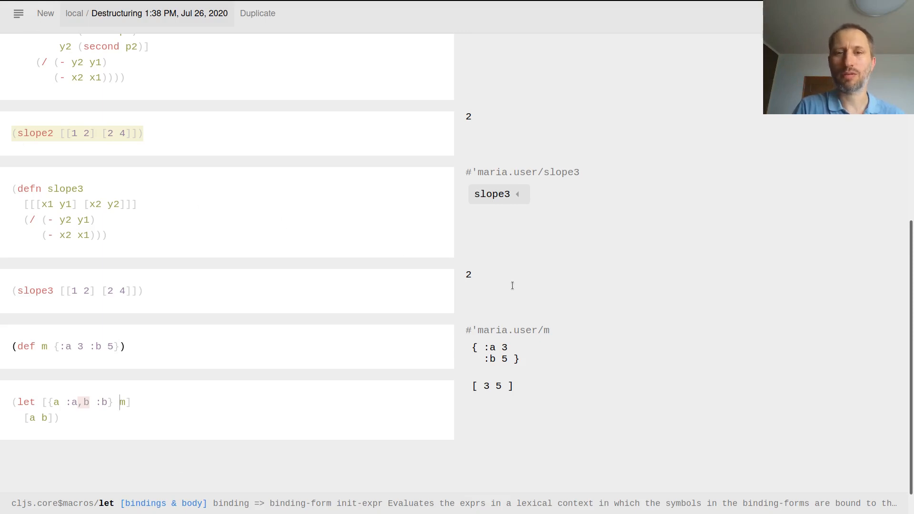
{"action": "mouse_move", "coordinate": [704, 319]}
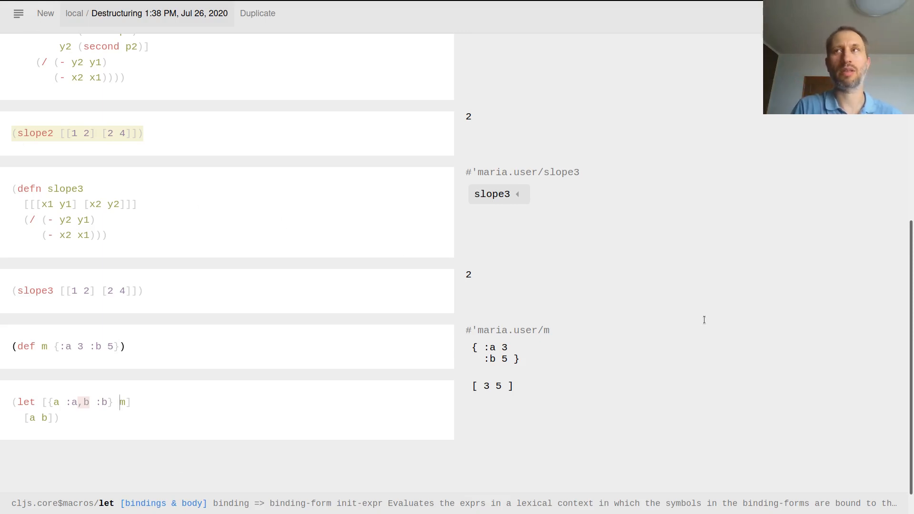